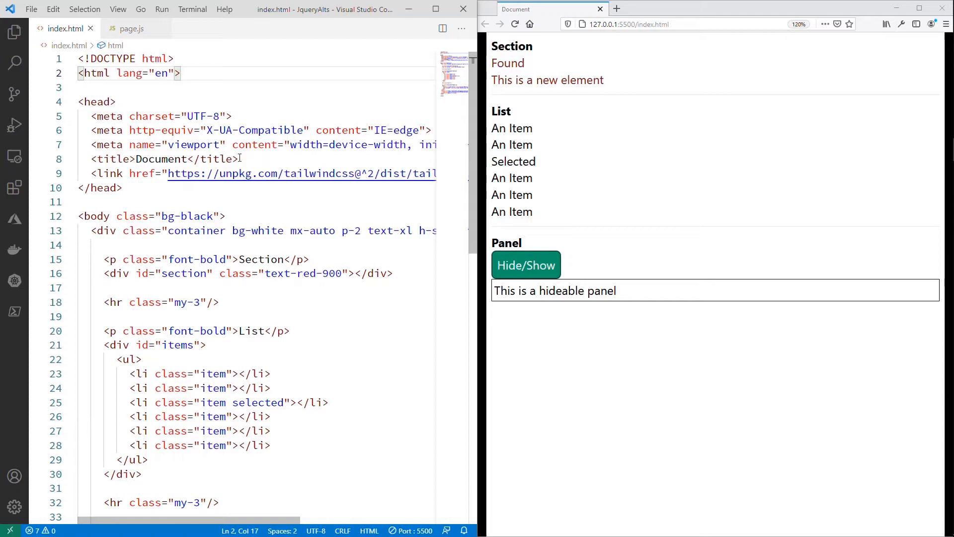
Step: Bring page.js into view and scroll to the panel show/hide logic
left_click(132, 27)
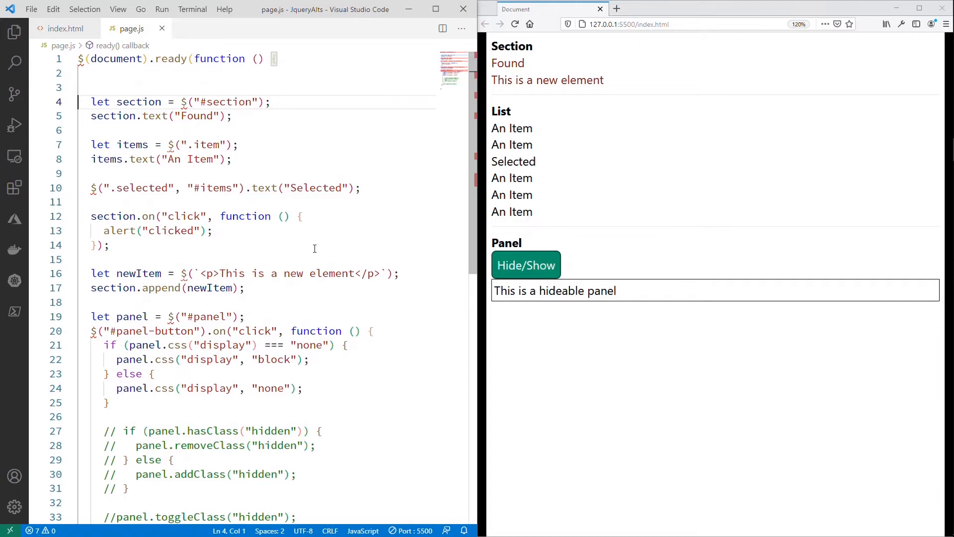
scroll("down", 3)
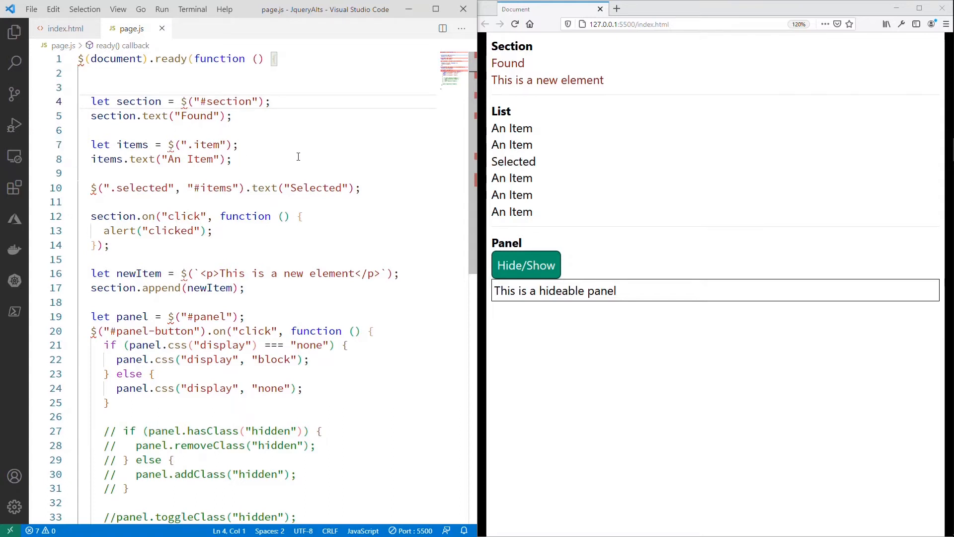
mouse_move(359, 418)
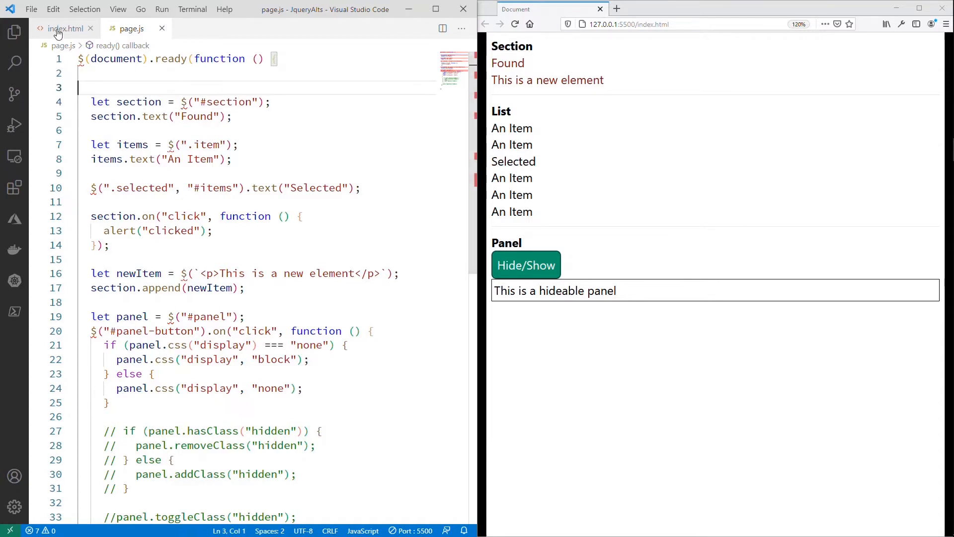
Step: Visit index.html's script includes, then come back to page.js to drop the ready wrapper
left_click(64, 29)
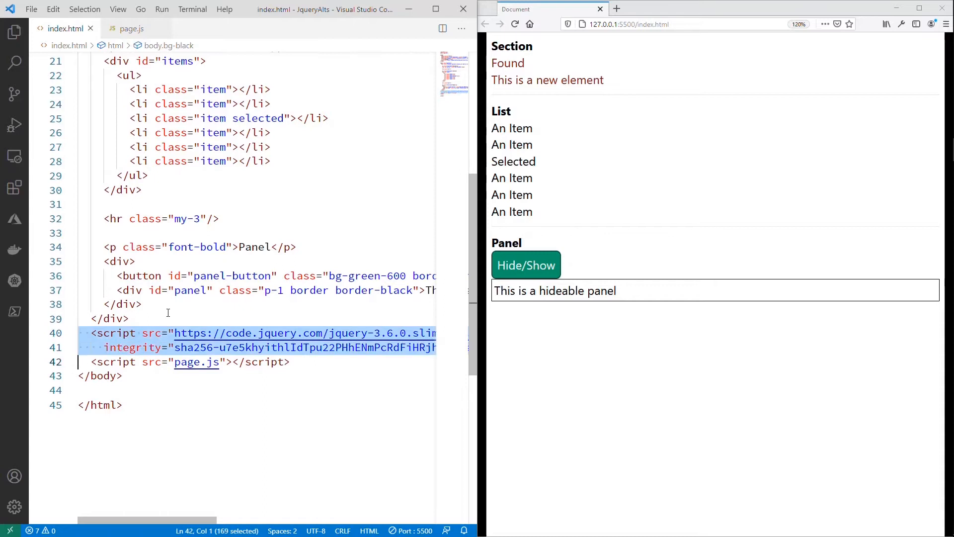
left_click(131, 28)
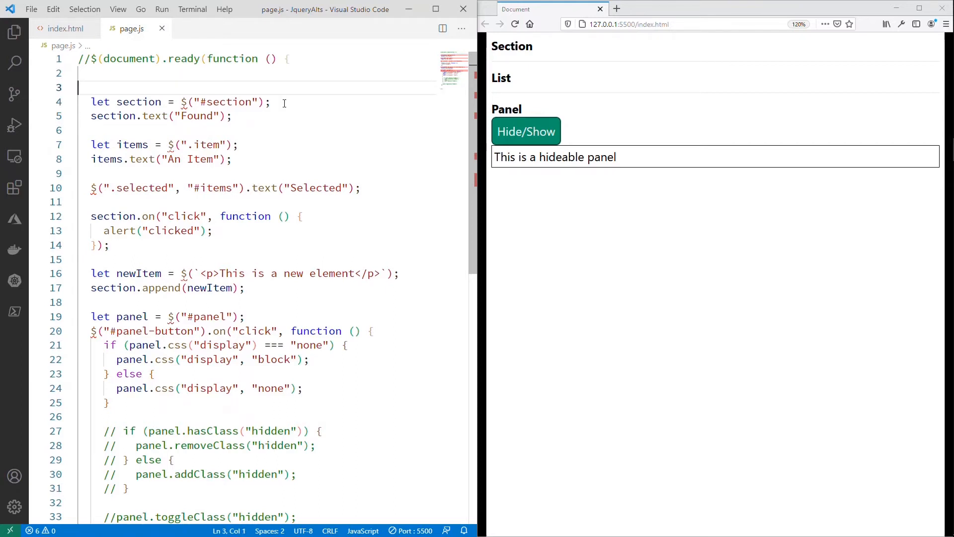
Step: Rewrite the section lookup as document.querySelector("#section")
left_click_drag(200, 101, 239, 101)
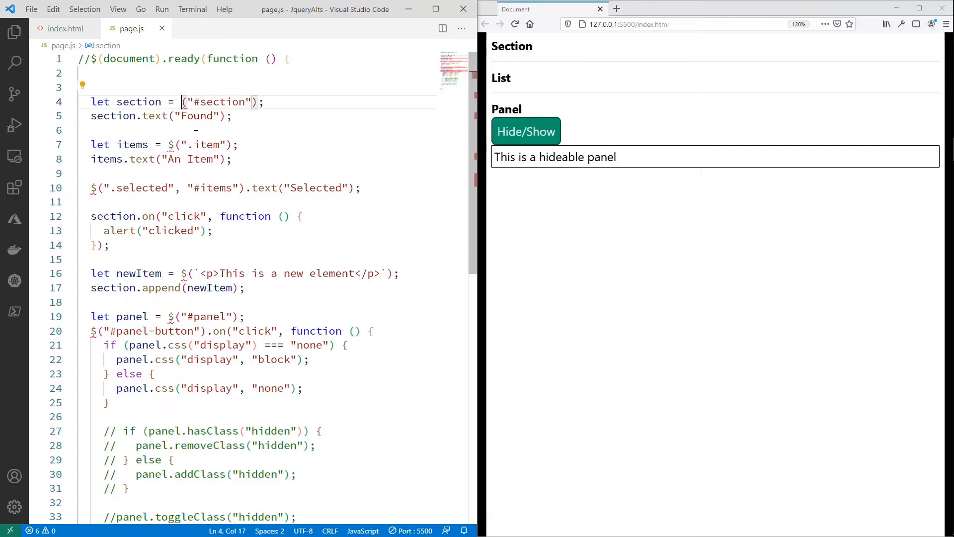
type("document")
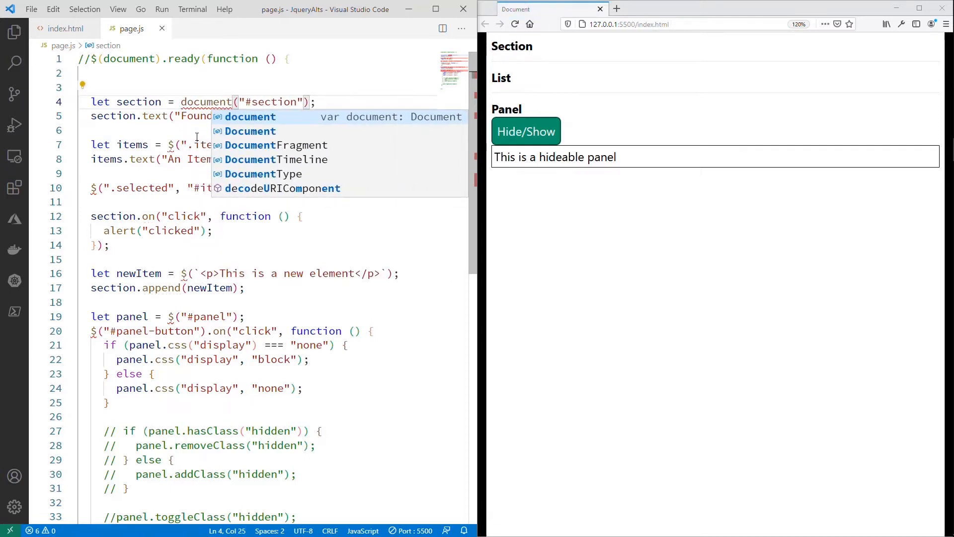
type(".querySelector")
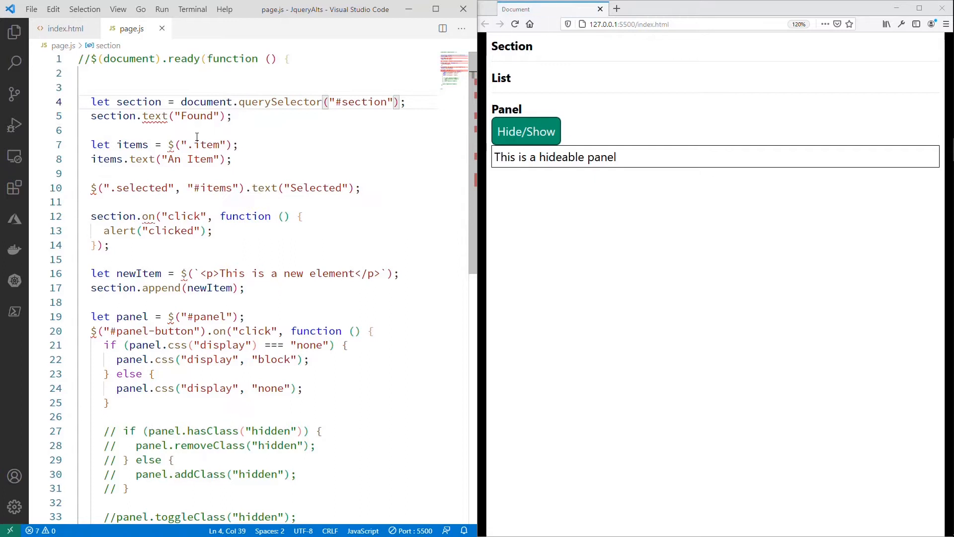
left_click(405, 102)
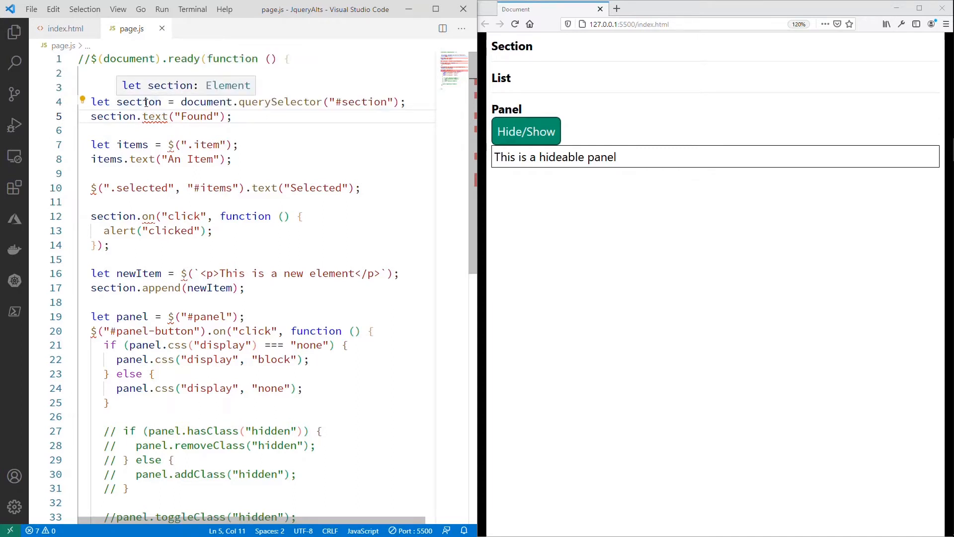
mouse_move(334, 149)
type("Content = ")
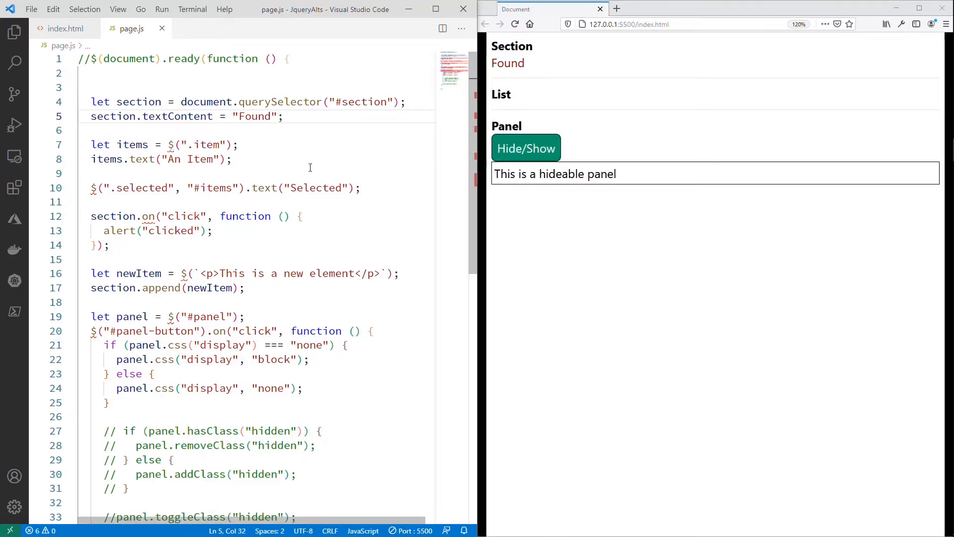
Step: Check the li markup in index.html and begin rewriting $(".item") as document.querySelectorAll
left_click(111, 144)
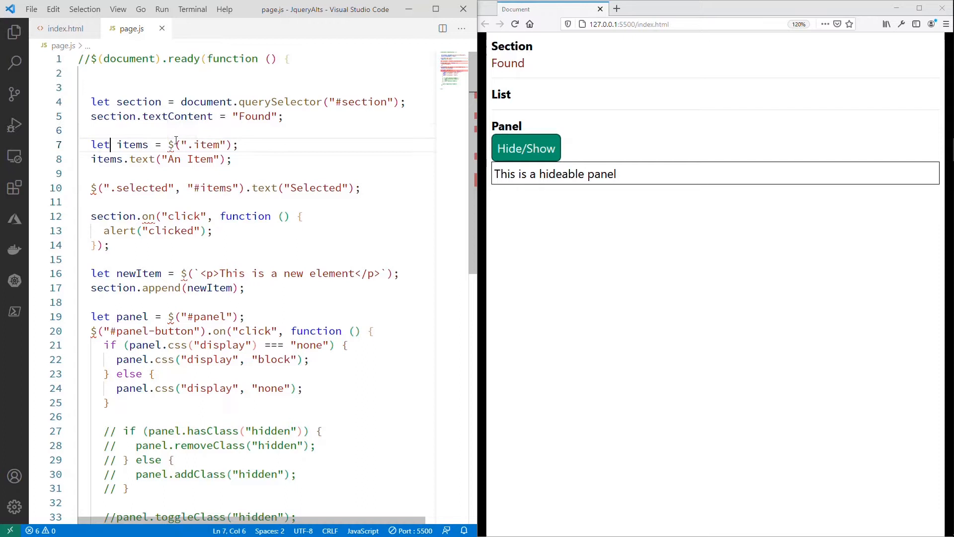
left_click(238, 144)
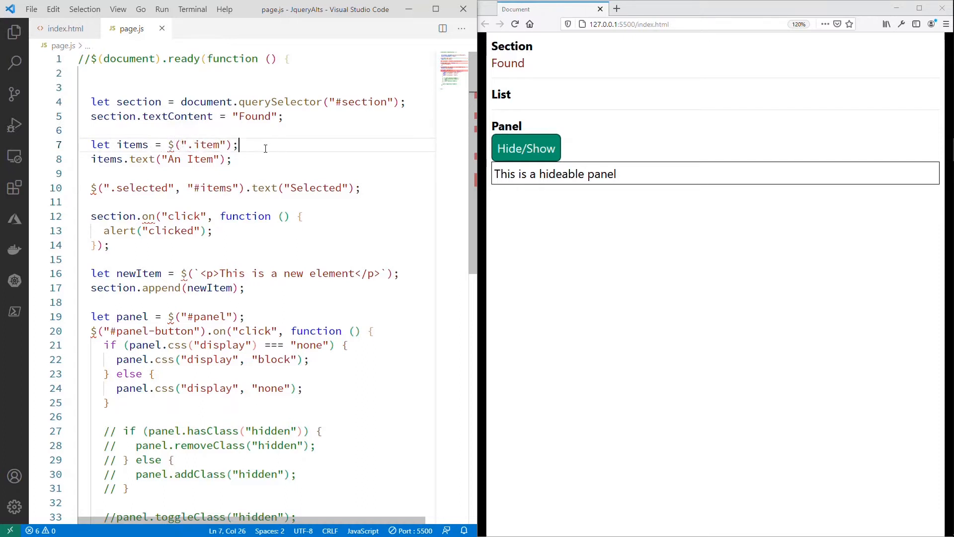
left_click(66, 28)
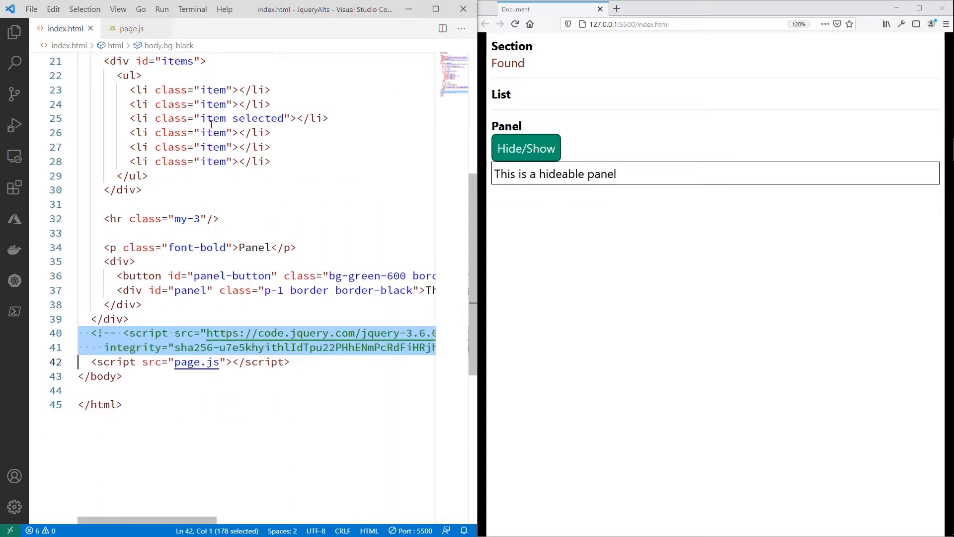
mouse_move(219, 82)
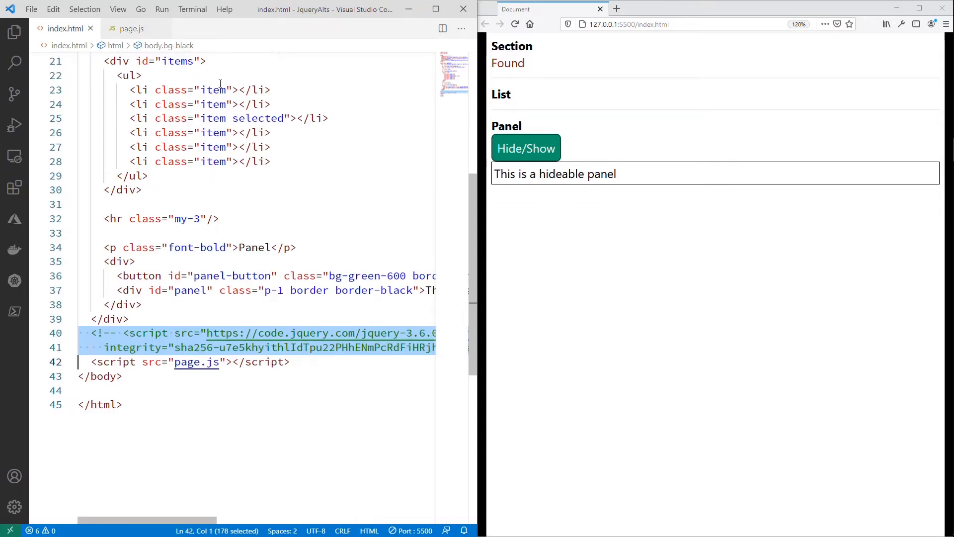
left_click(131, 28)
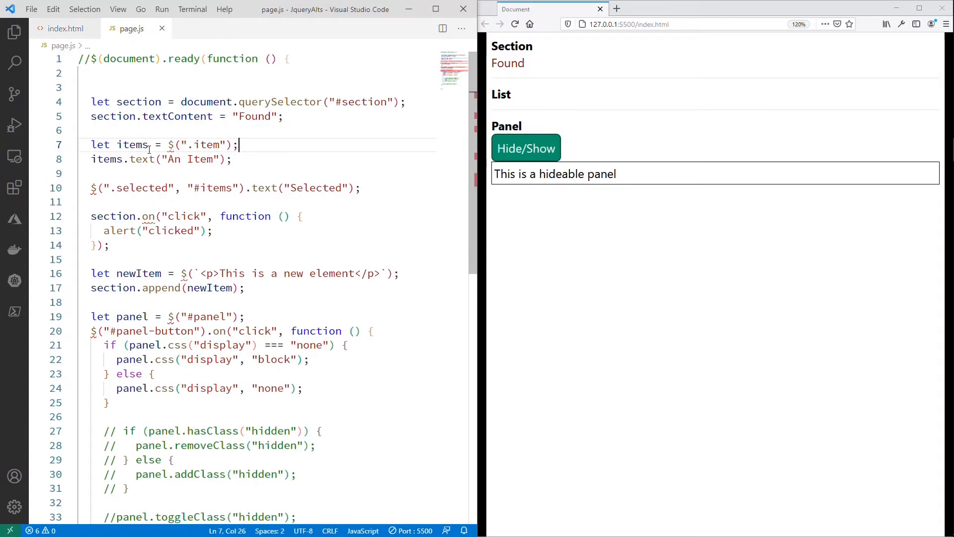
left_click(174, 146)
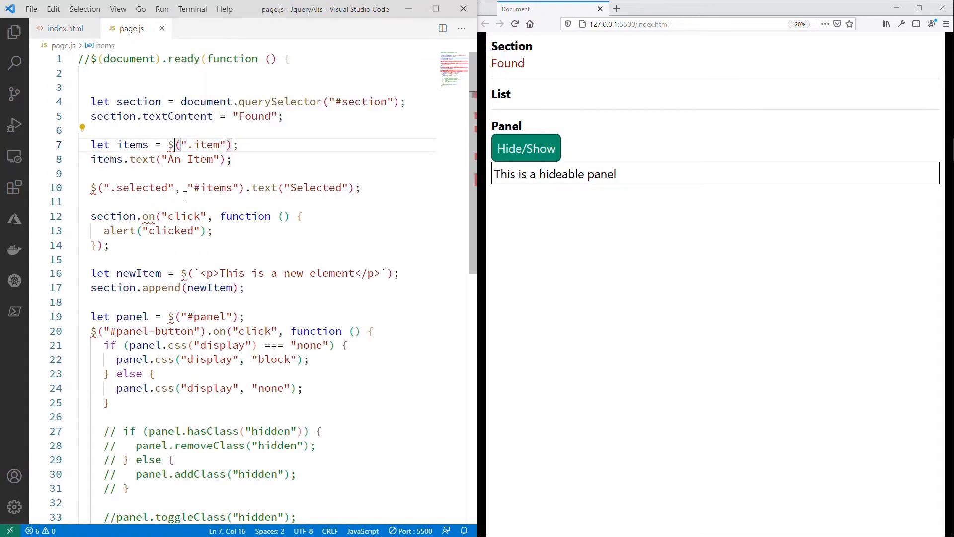
type("document.querySelectorAll")
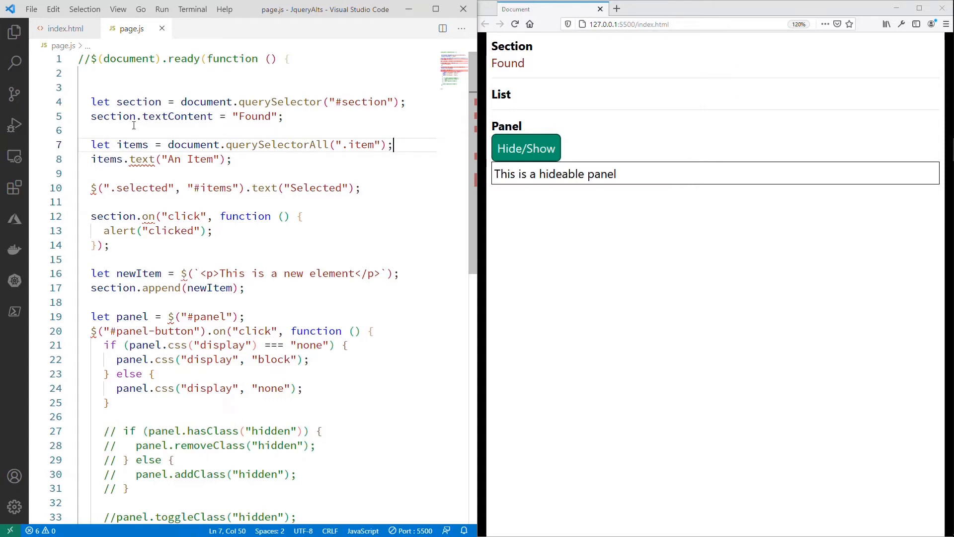
mouse_move(133, 144)
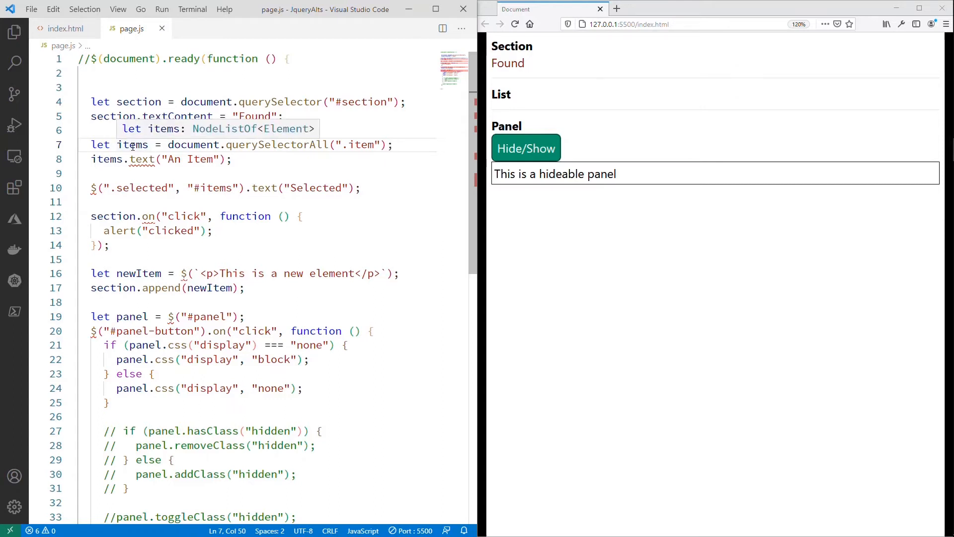
mouse_move(164, 154)
type(".forEach(")
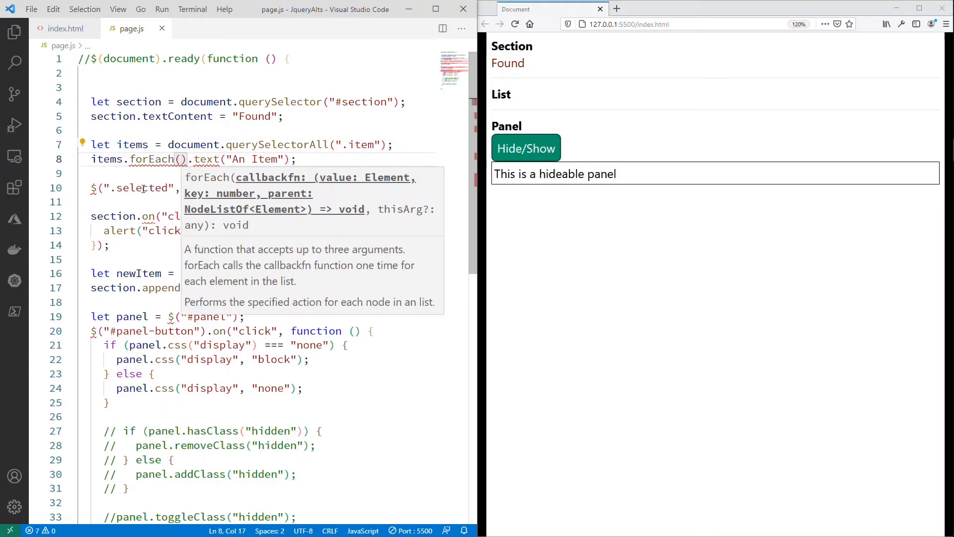
Step: Write the forEach callback function (i) setting textContent to "This is an Item"
type("function ()")
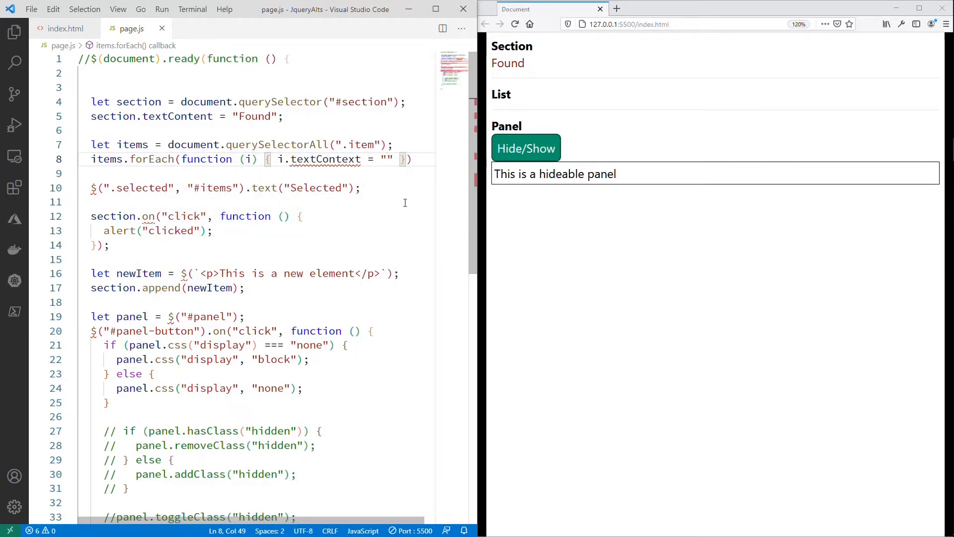
type("This is an I")
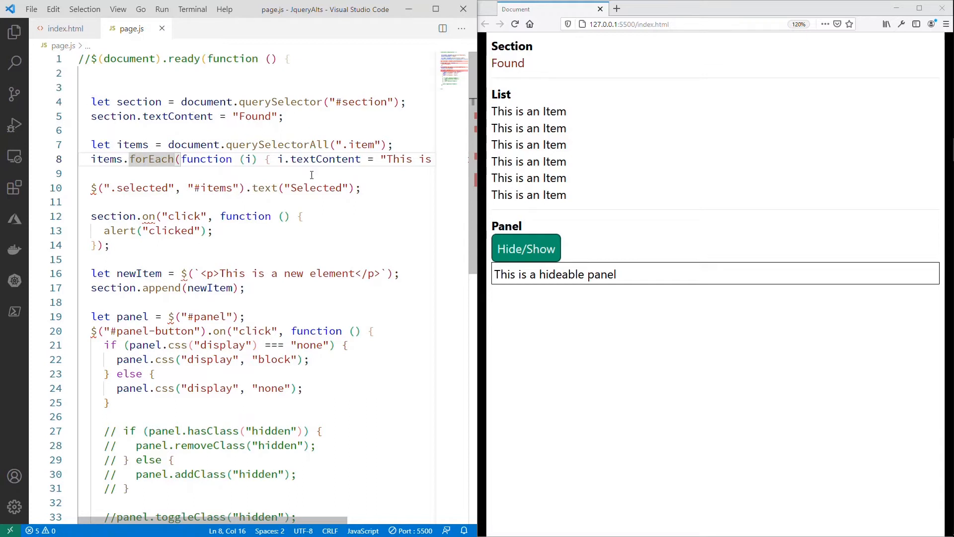
mouse_move(280, 101)
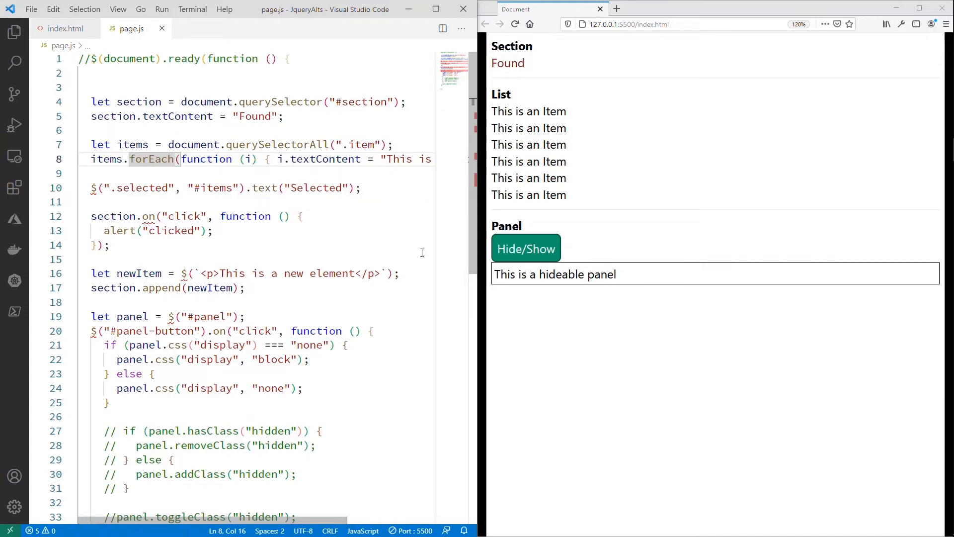
Step: After viewing the list markup, declare let itemsDiv = document.querySelector("#items")
left_click(91, 188)
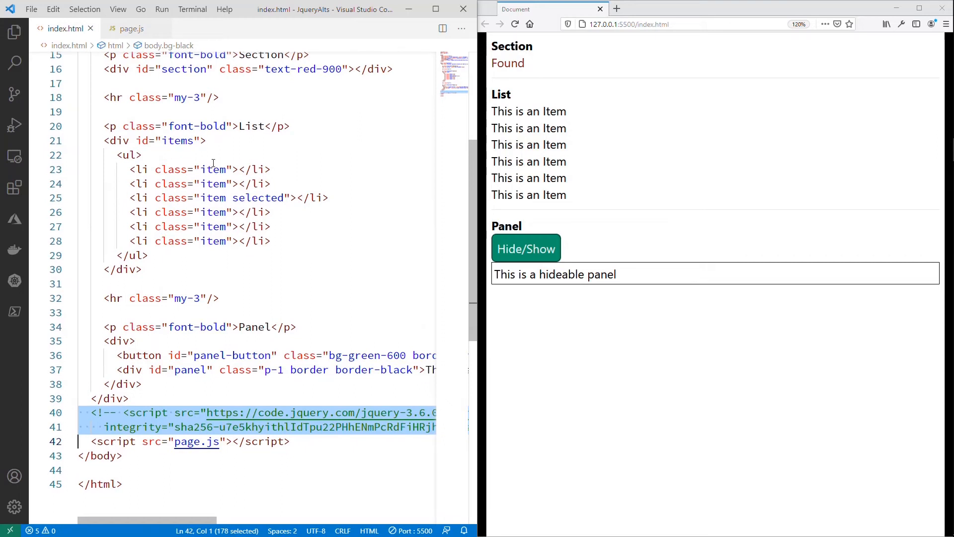
left_click(129, 28)
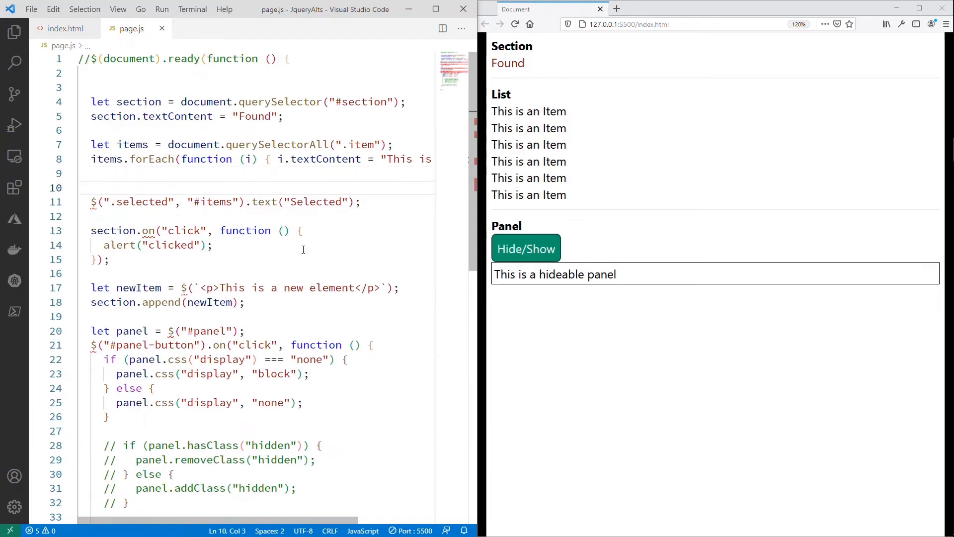
type("let")
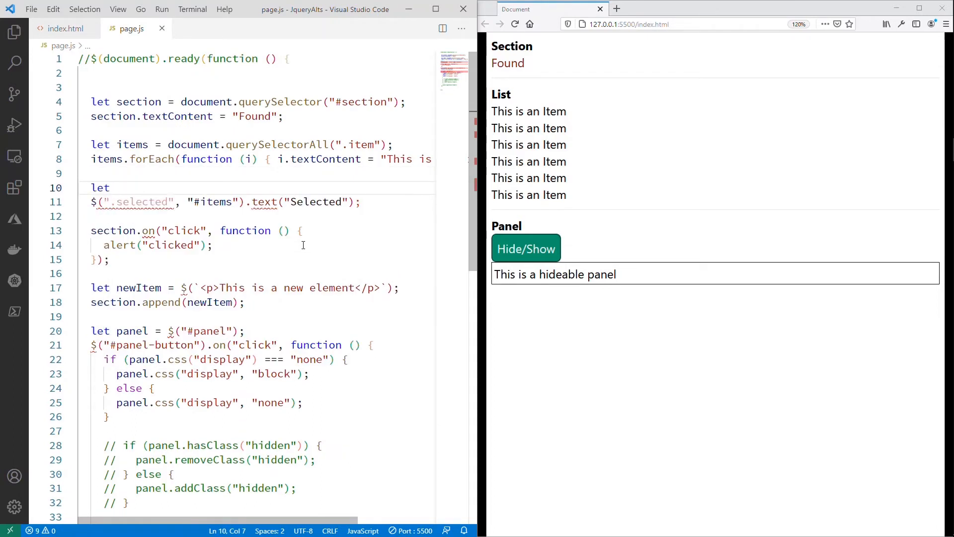
type("itemsDiv")
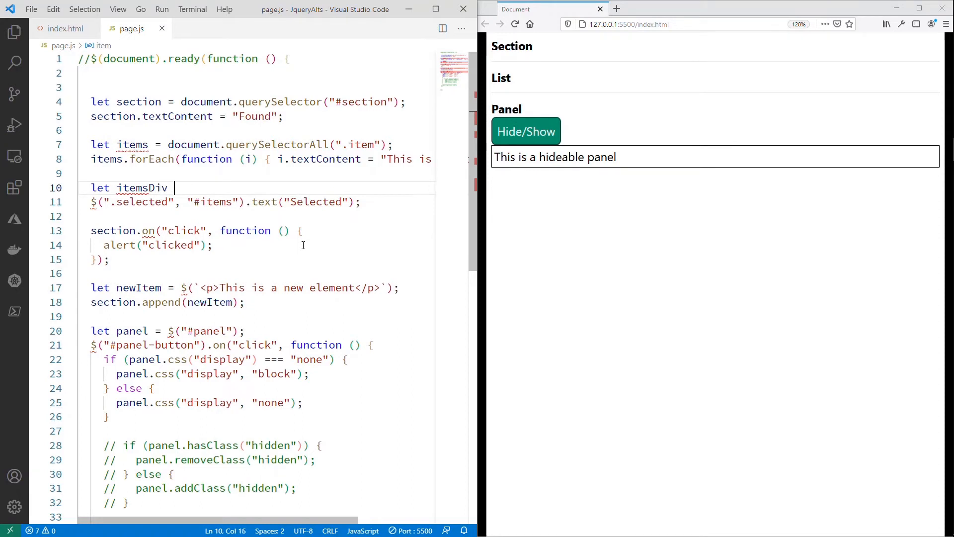
type("= document.querySelector(\"#items\");")
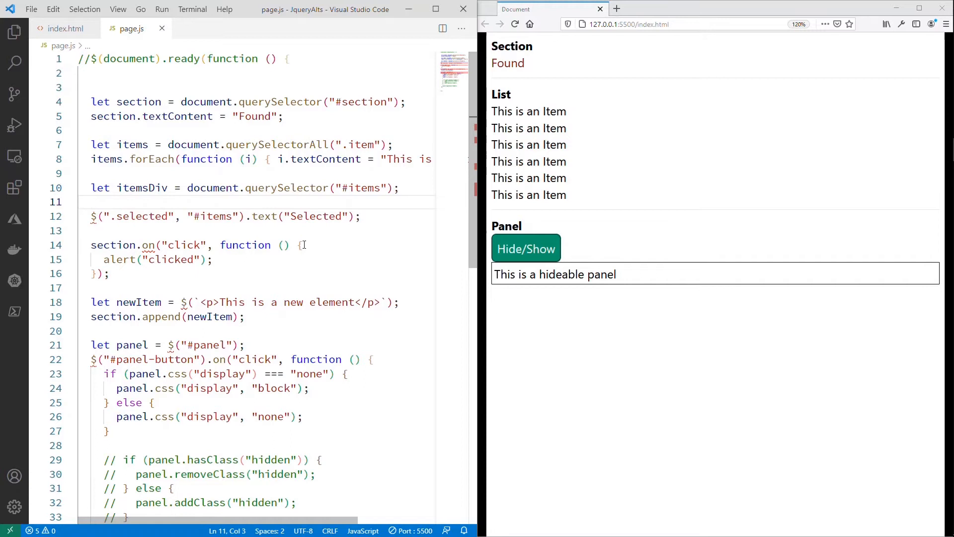
Step: Declare let selected = itemsDiv.querySelector(".selected") and select the old jQuery call for replacement
type("let selected =")
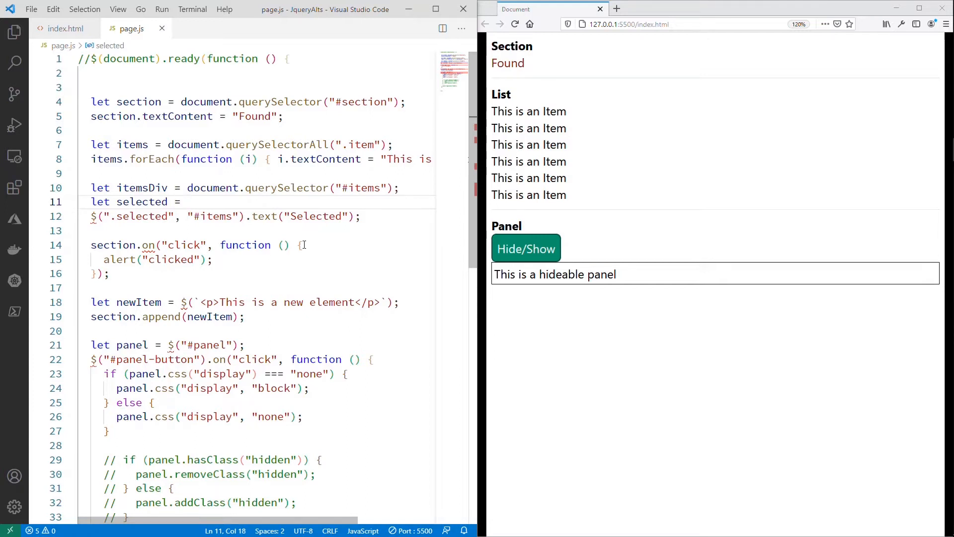
mouse_move(378, 206)
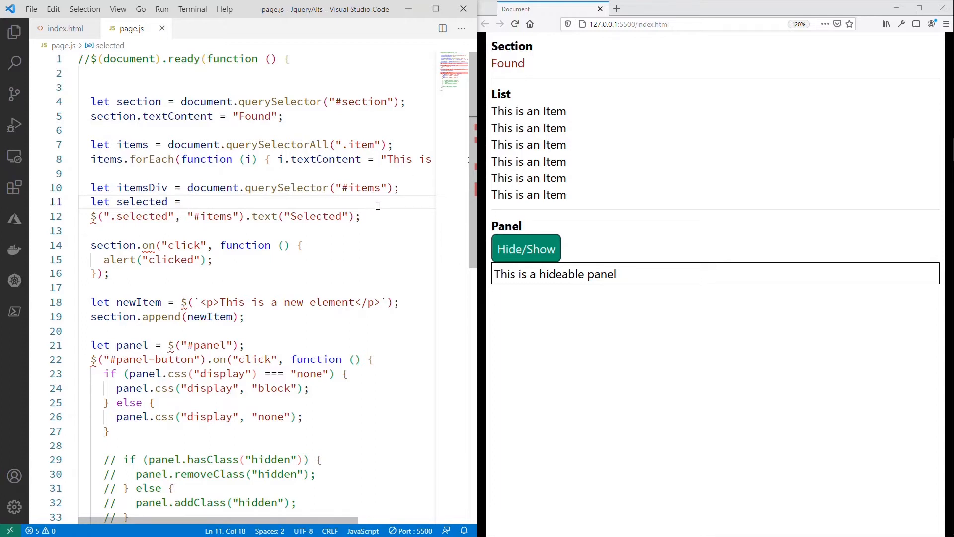
type("items")
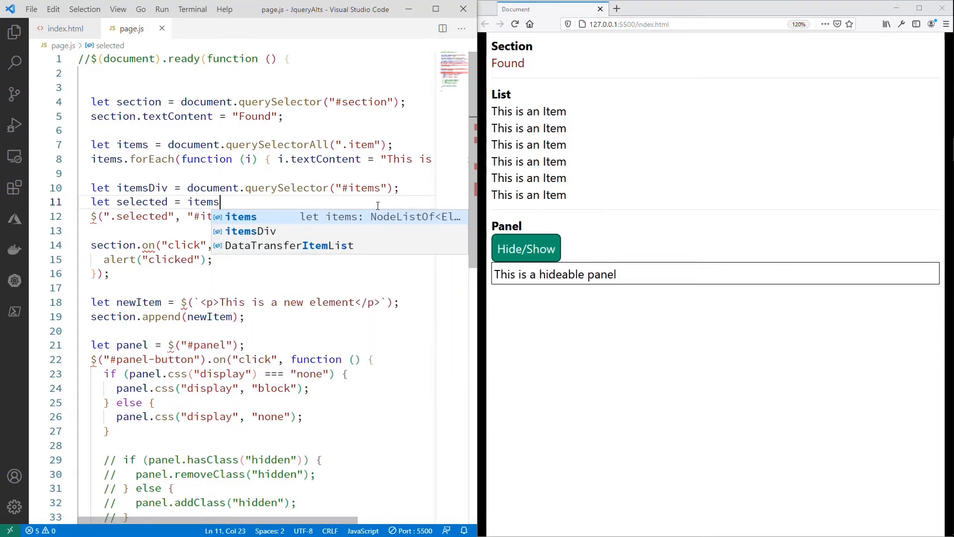
type("Div.querySelector(\".selected\");")
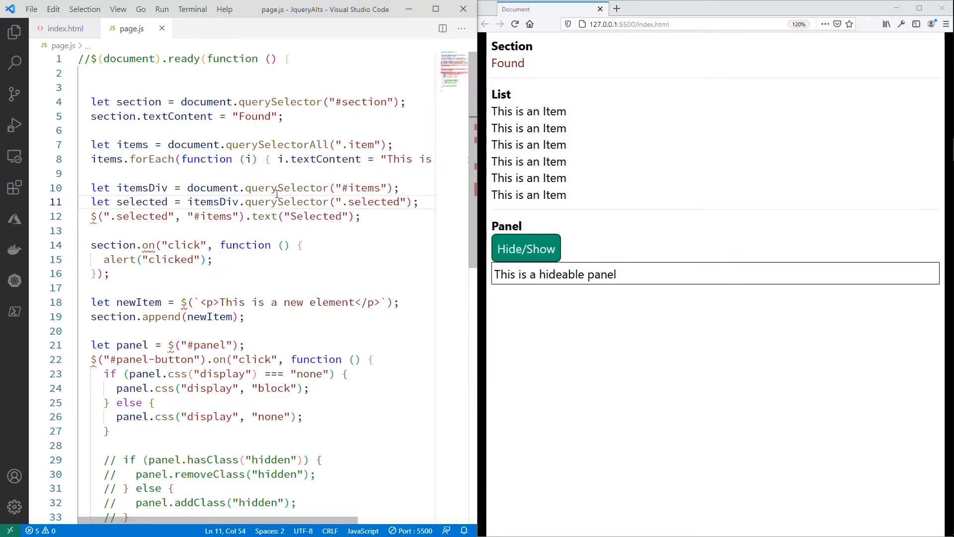
left_click_drag(188, 202, 321, 201)
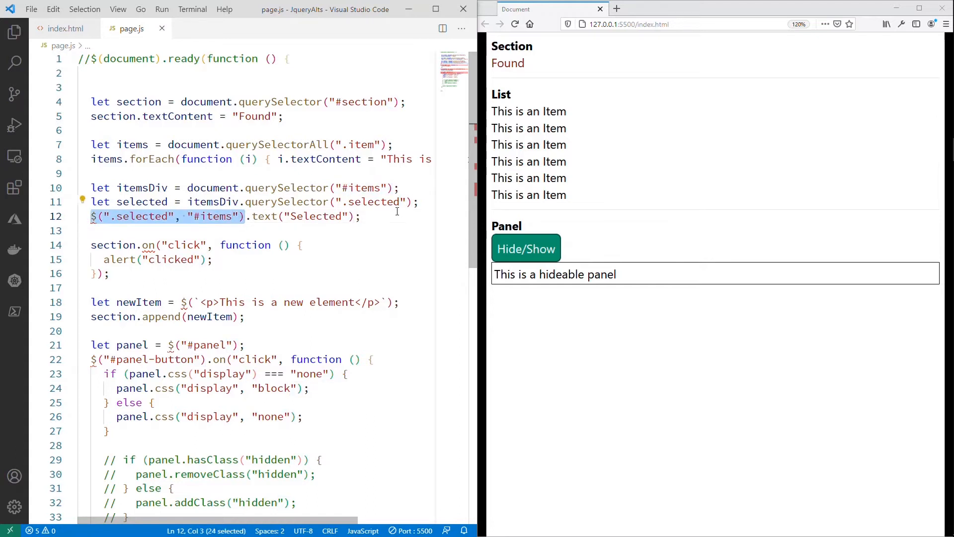
Step: Write selected.textContent += " Selected" in place of the jQuery call
type("selected")
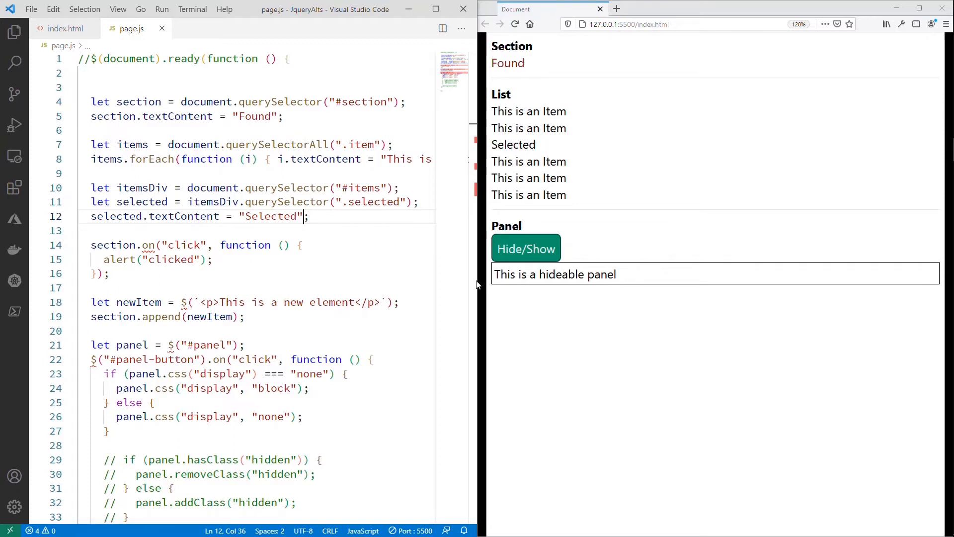
type("+")
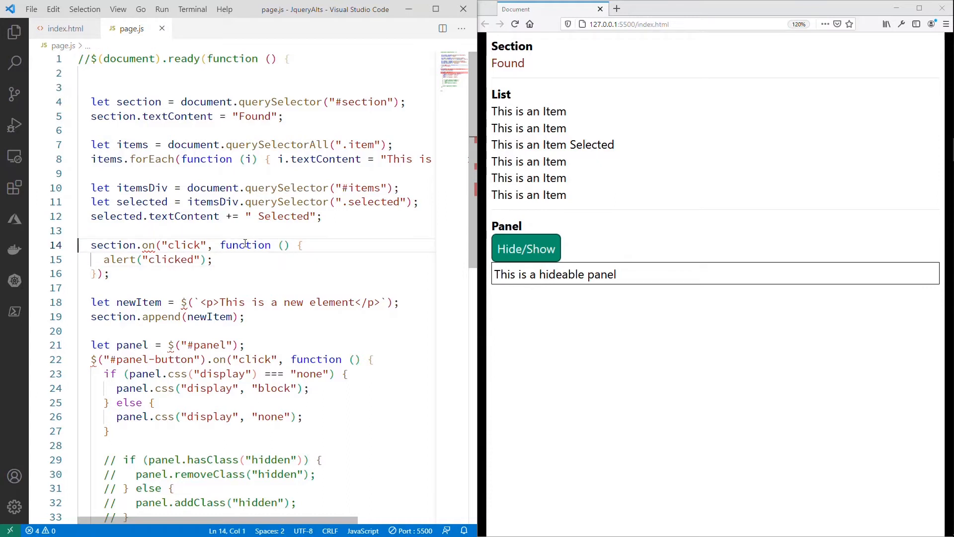
mouse_move(148, 244)
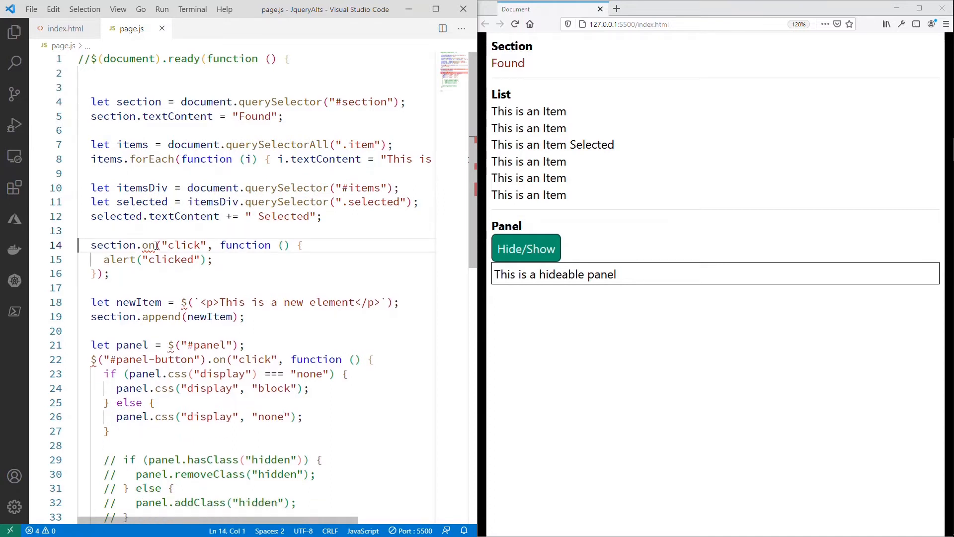
Step: Swap .on for addEventListener and confirm the section still alerts "clicked" in the browser
left_click(156, 244)
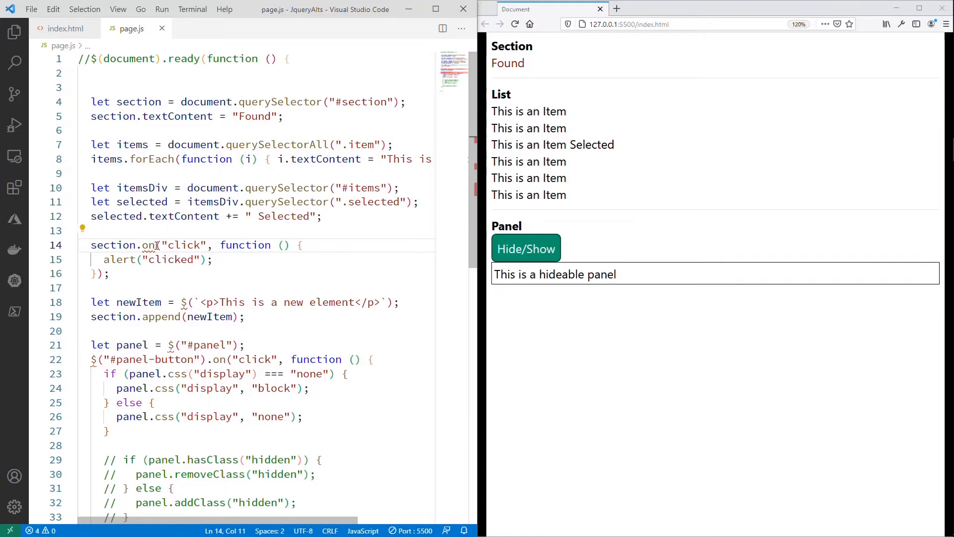
type("addEventListener")
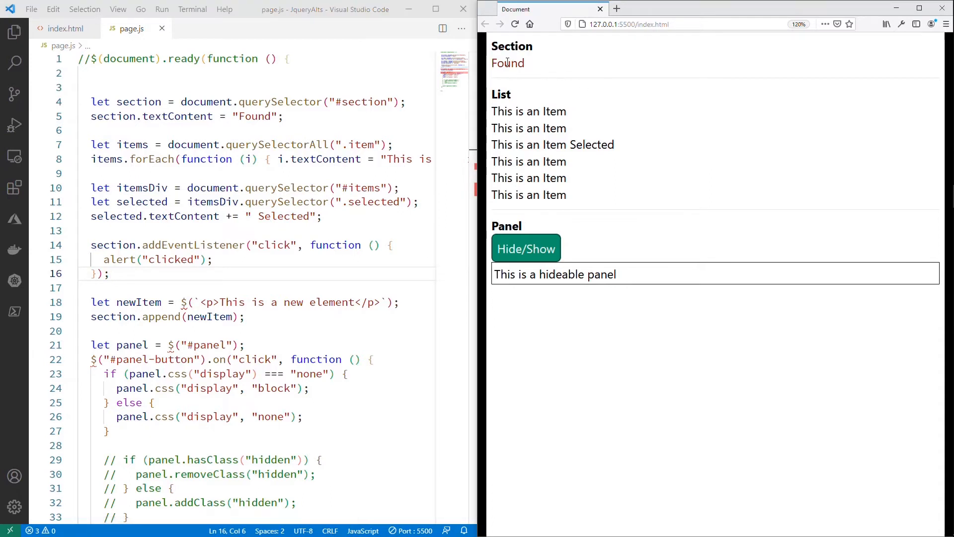
left_click(508, 62)
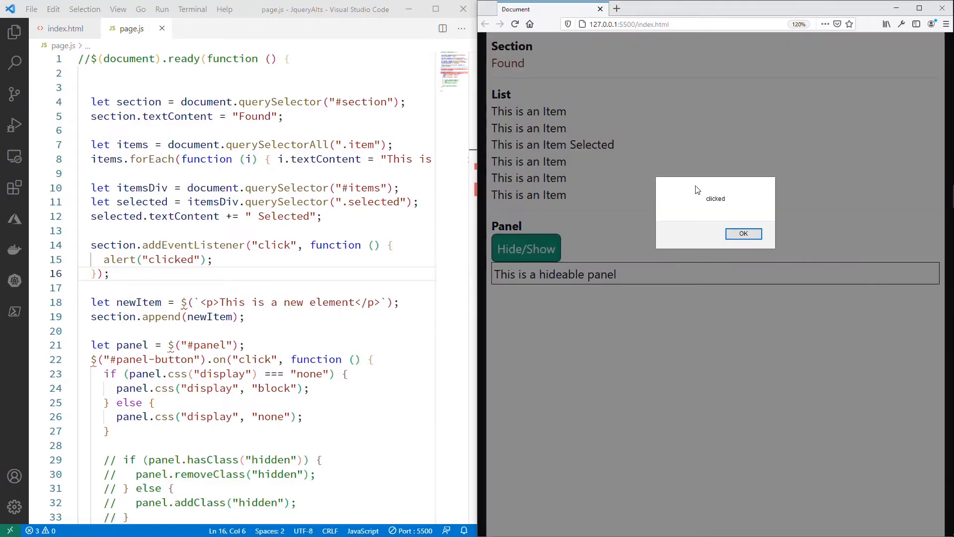
left_click(742, 233)
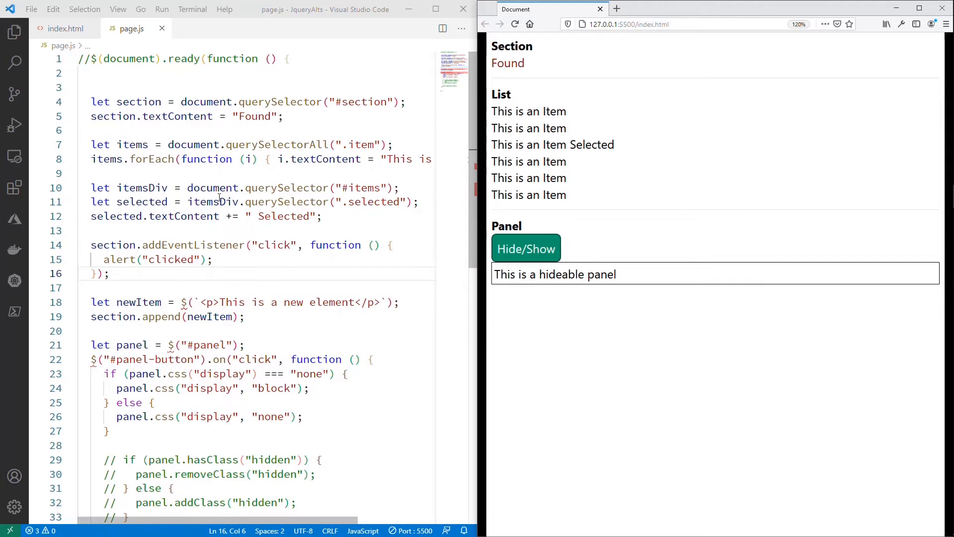
double_click(193, 244)
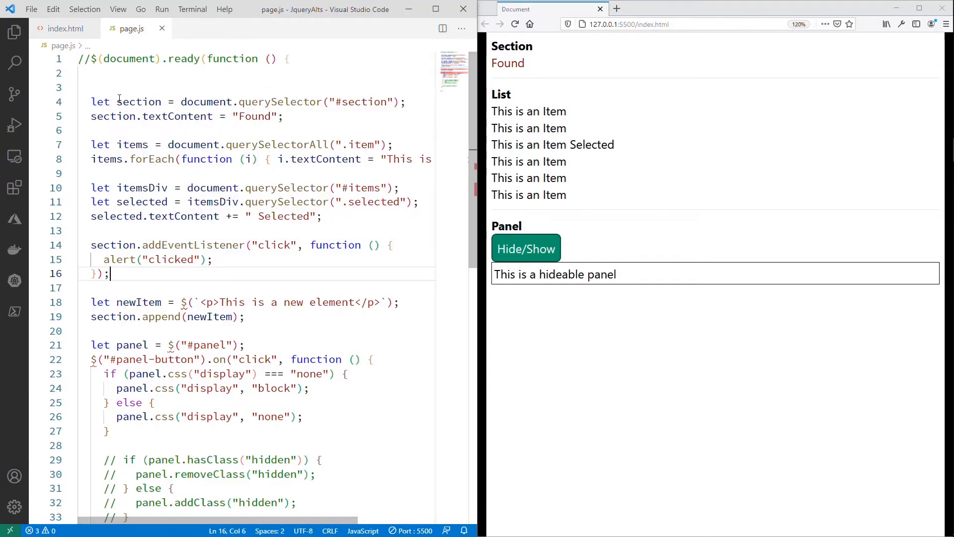
mouse_move(139, 102)
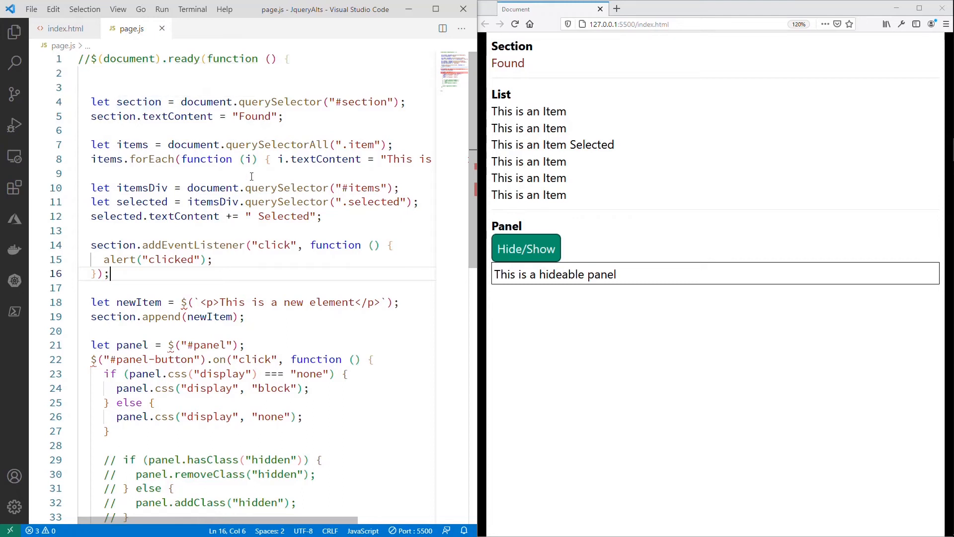
Step: Add let container = document.createElement("div") and set container.innerHTML to the paragraph markup
scroll("down", 3)
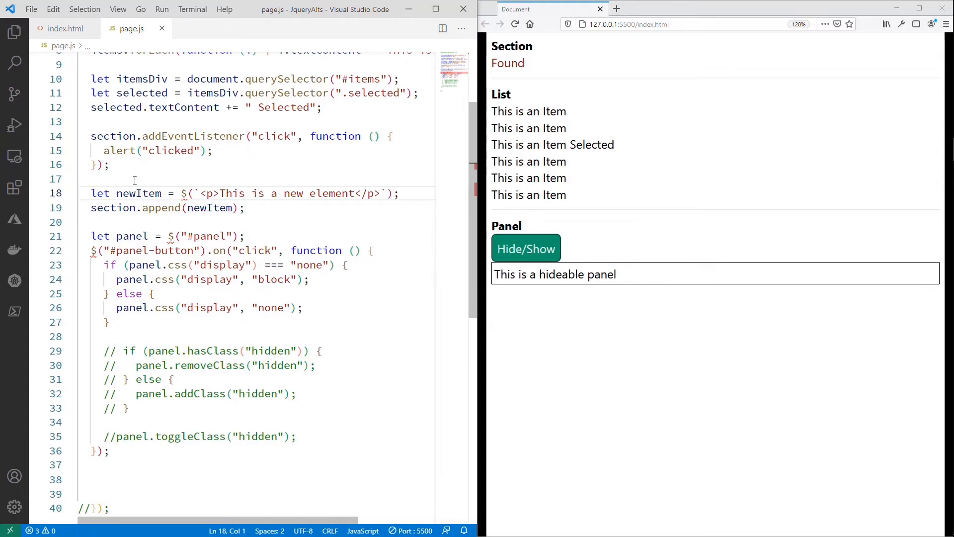
key("Backspace")
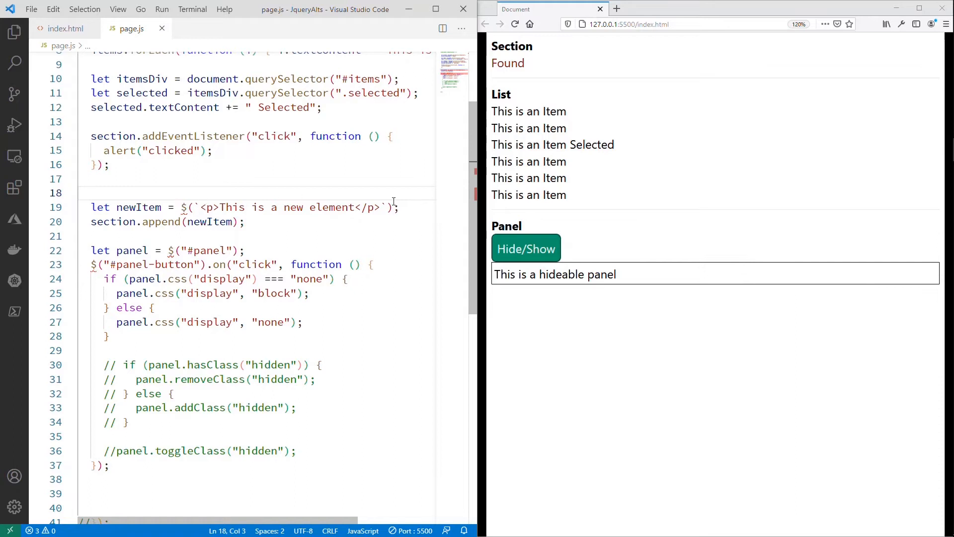
mouse_move(394, 202)
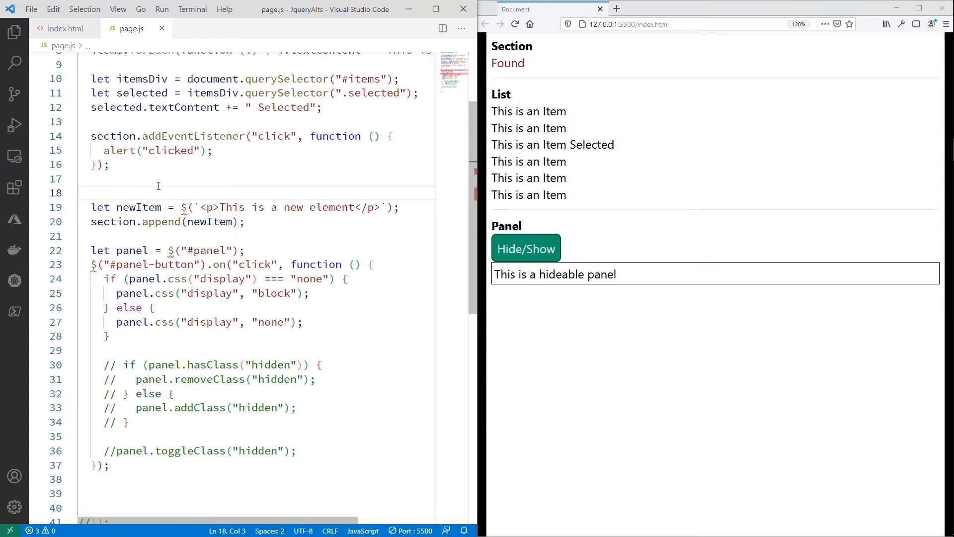
type("docum")
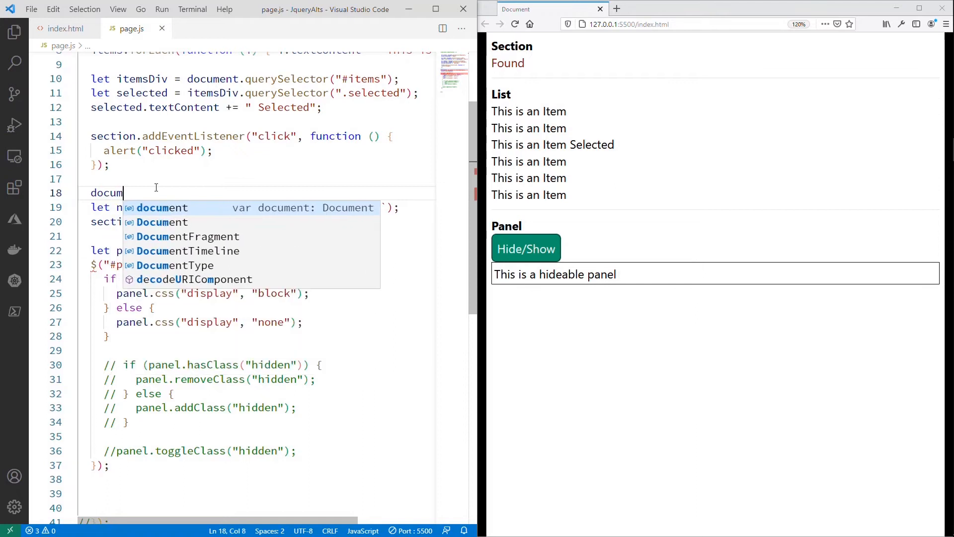
type(".createElement(\"div\");")
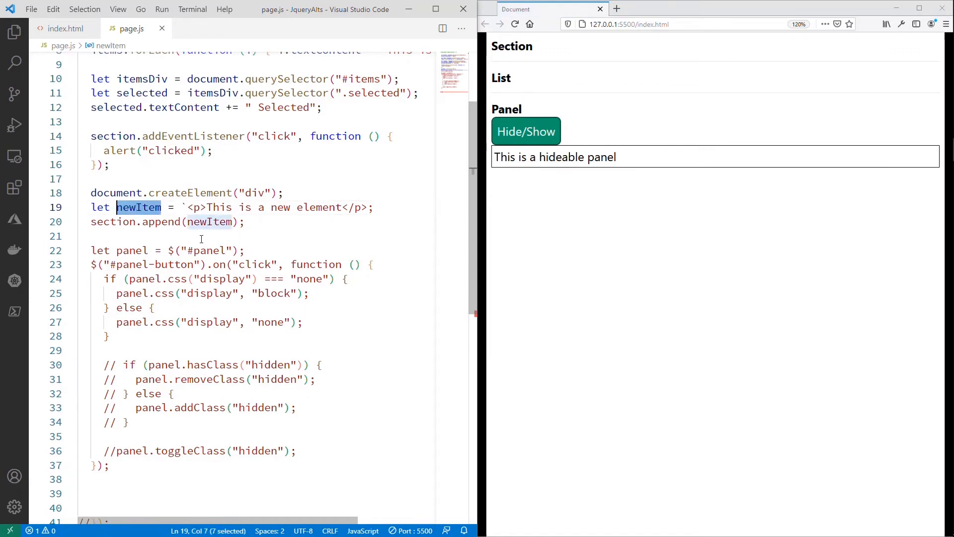
type("let")
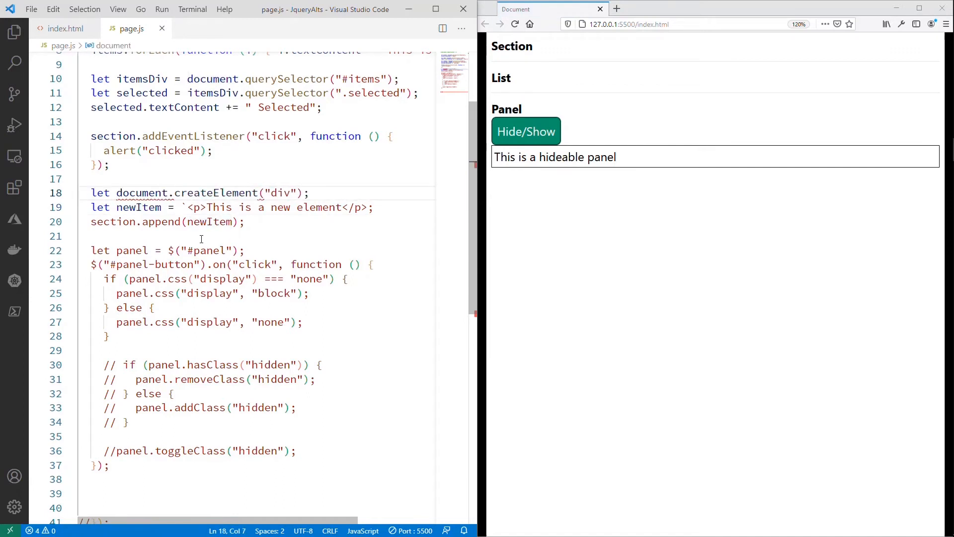
type("container =")
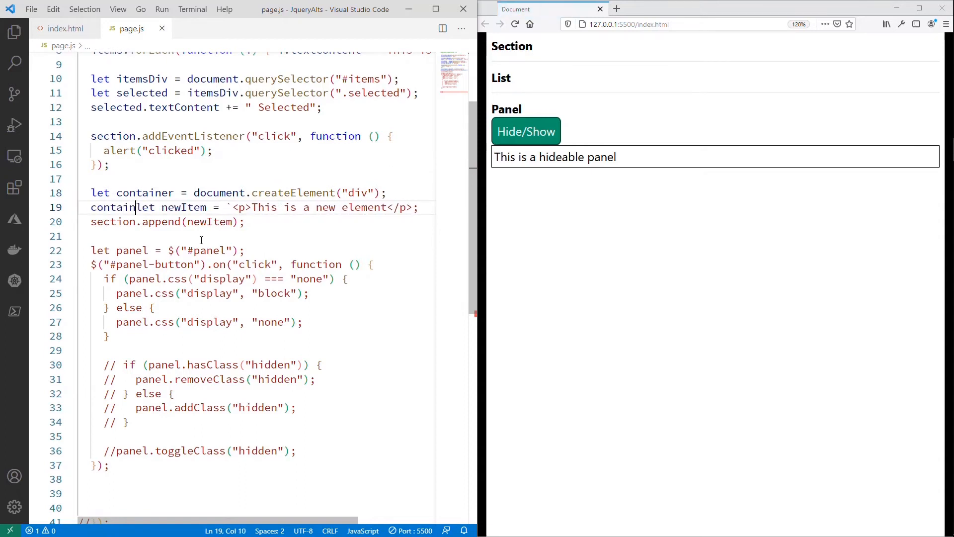
type(".innerHTML")
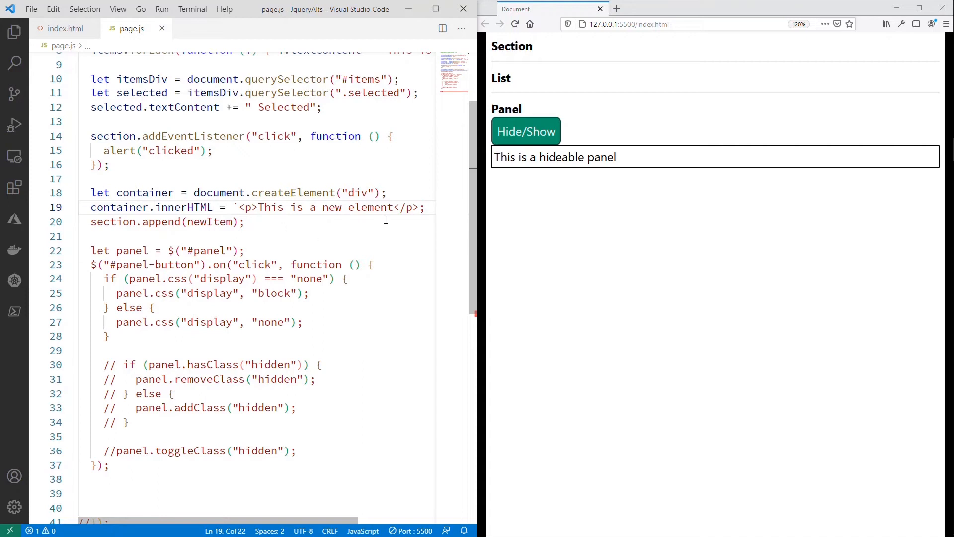
left_click(213, 207)
type("`")
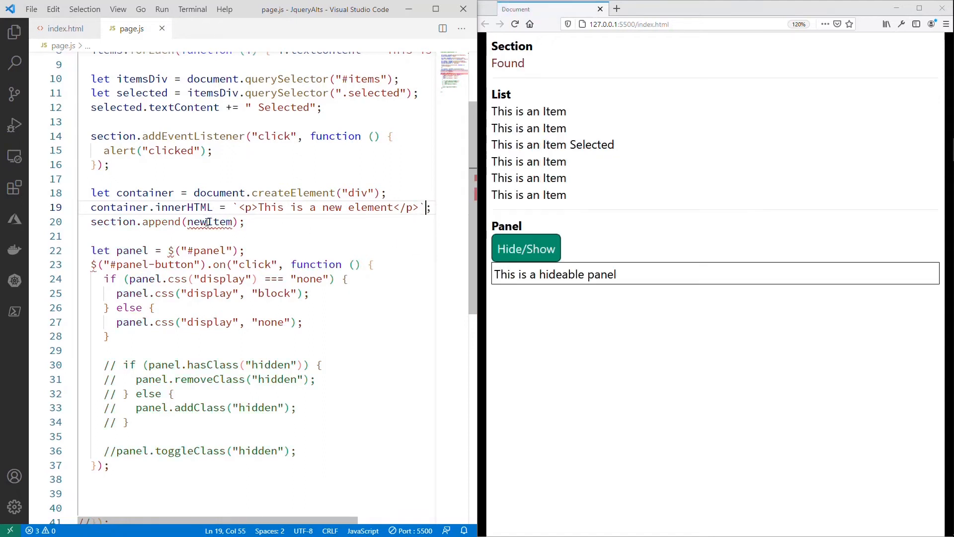
Step: Change append(newItem) to append(container)
double_click(210, 222)
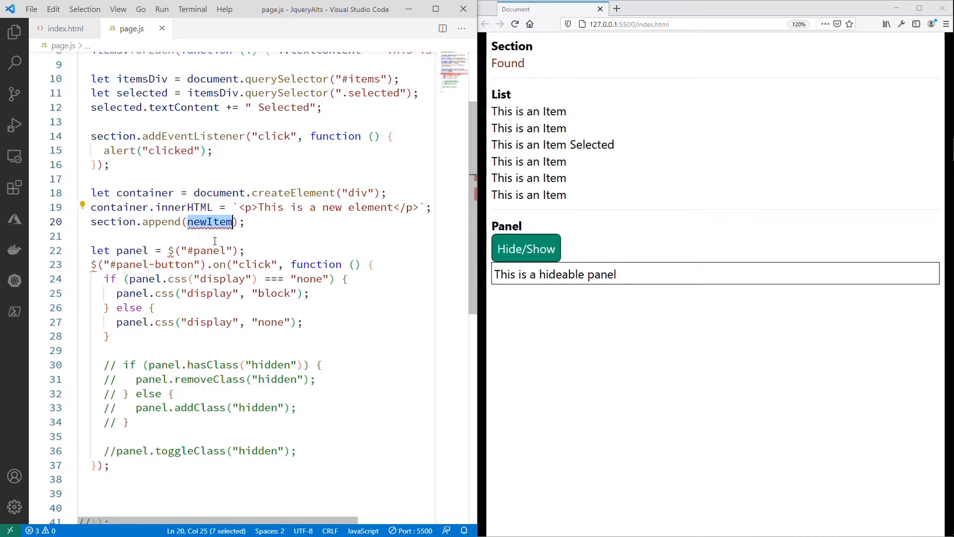
type("container")
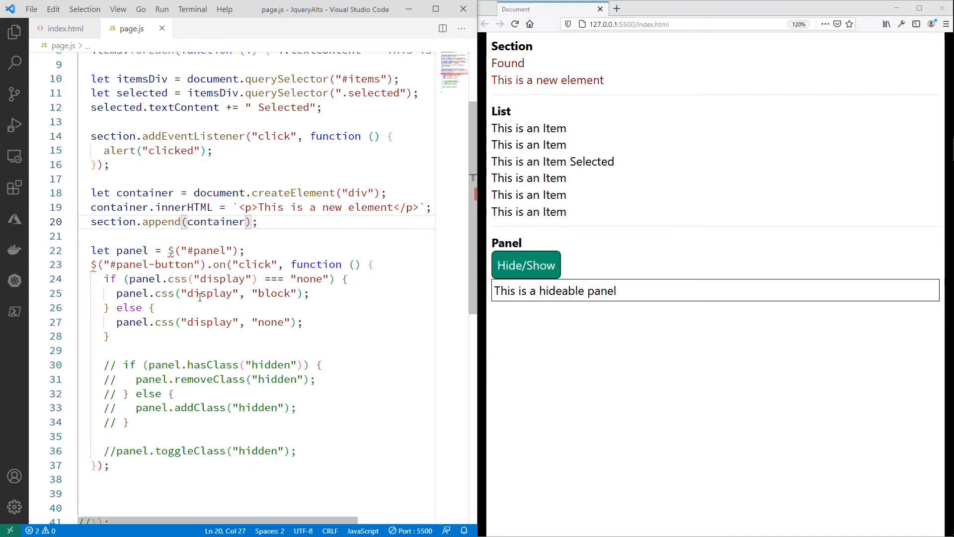
mouse_move(162, 222)
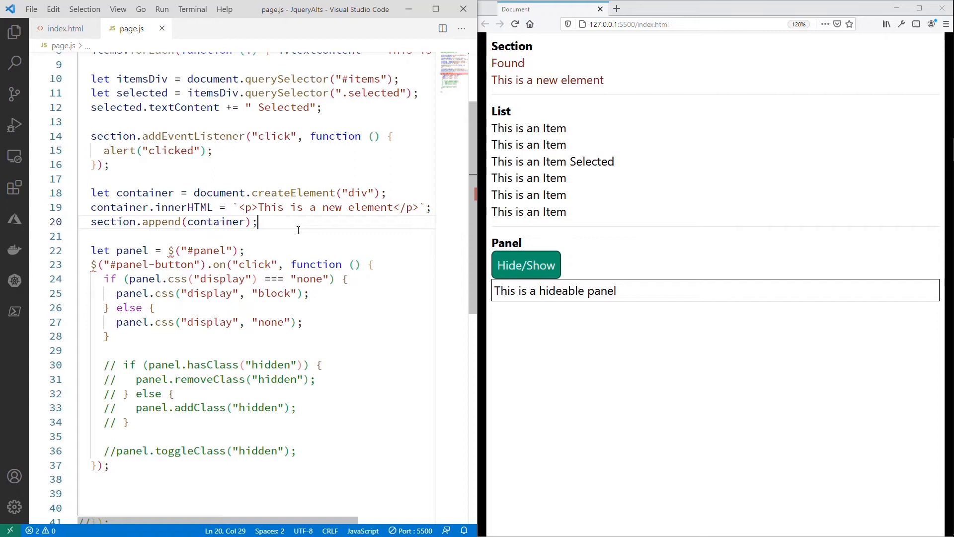
Step: Add a "// DOMParser" comment below the append line
type("// DOM")
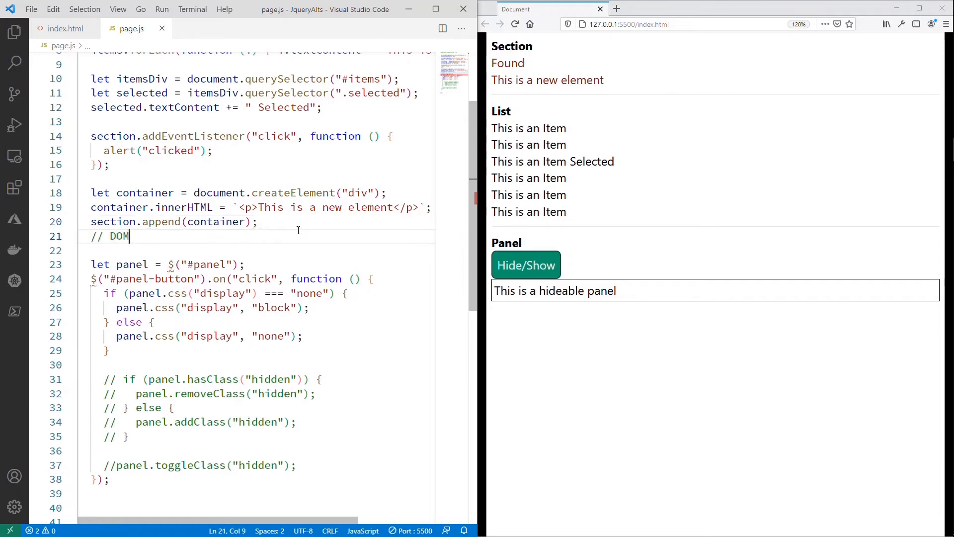
type("Parser")
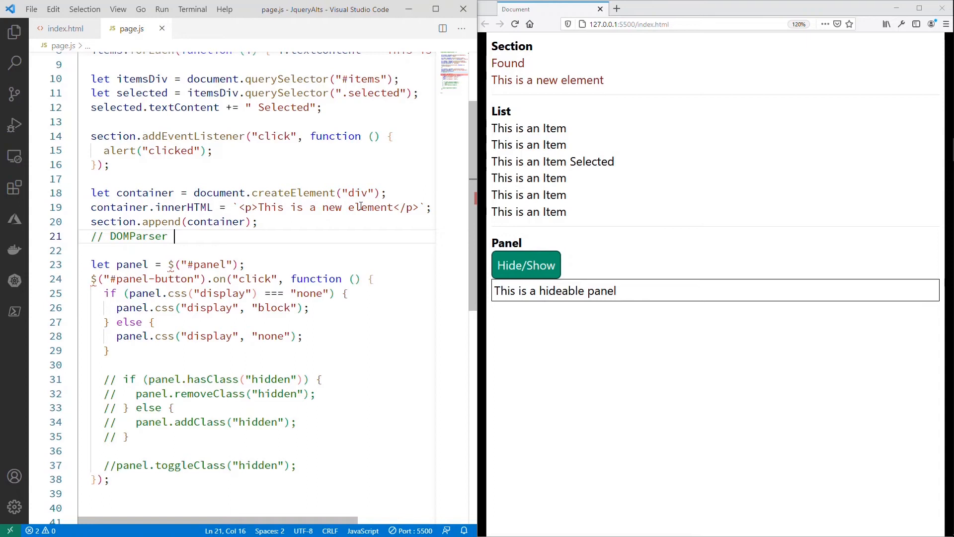
mouse_move(278, 175)
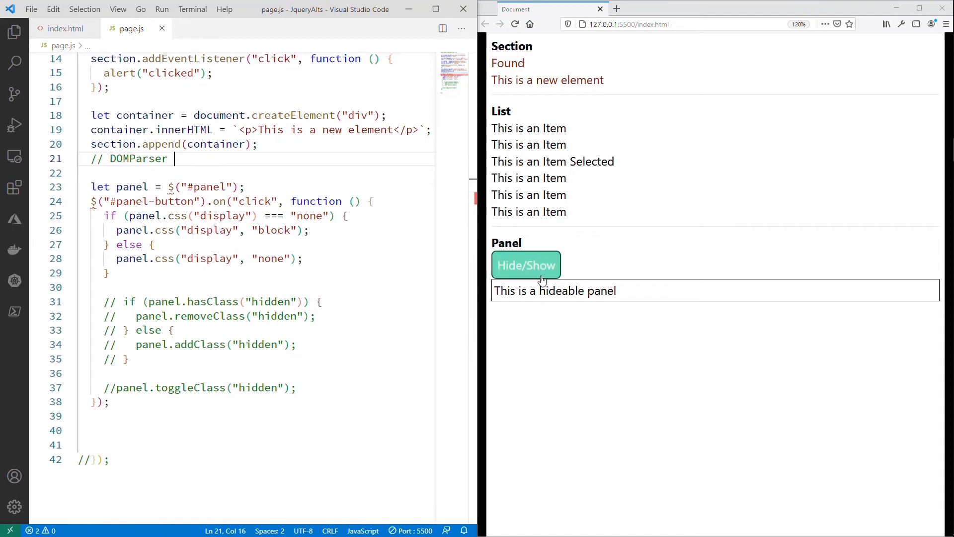
mouse_move(658, 245)
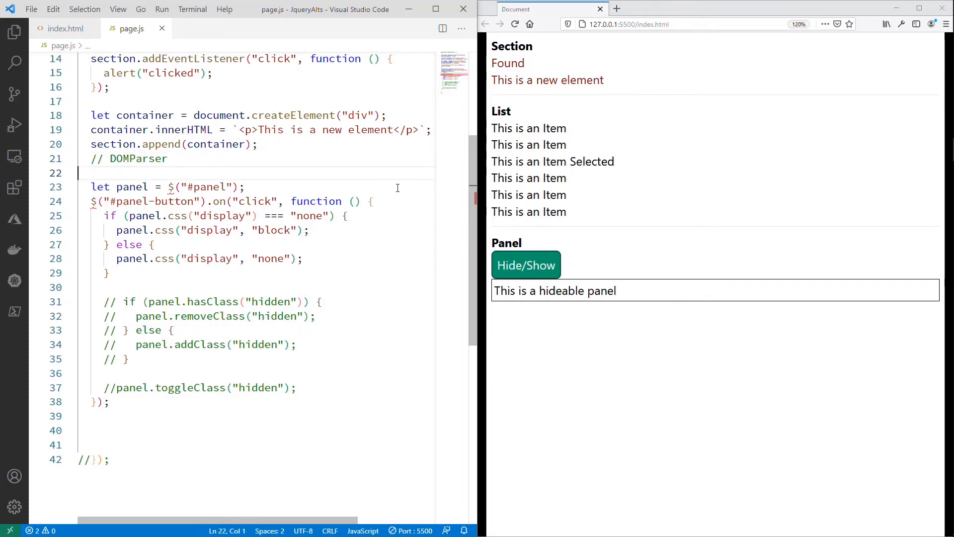
Step: Fetch the panel with document.querySelector("#panel") instead of the jQuery $ call
double_click(169, 187)
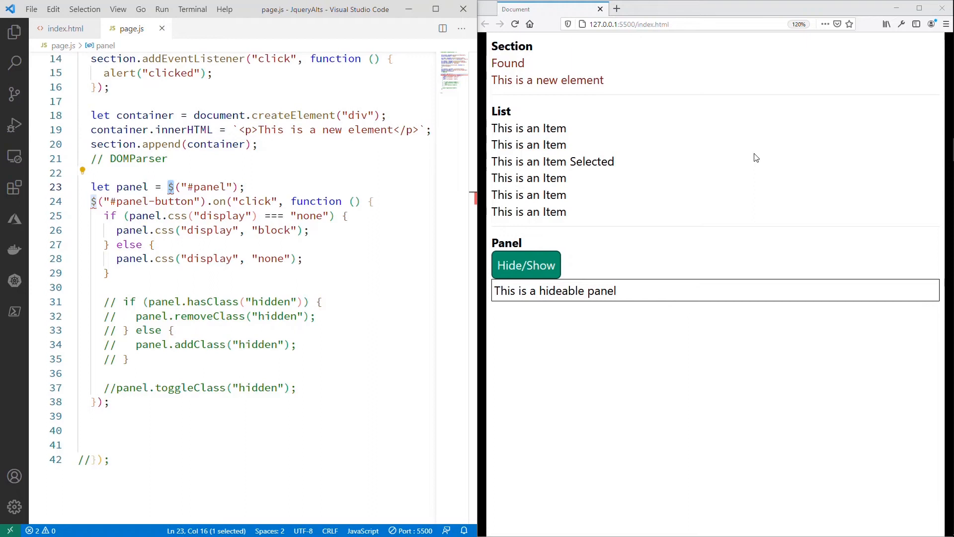
type("document.querySelector")
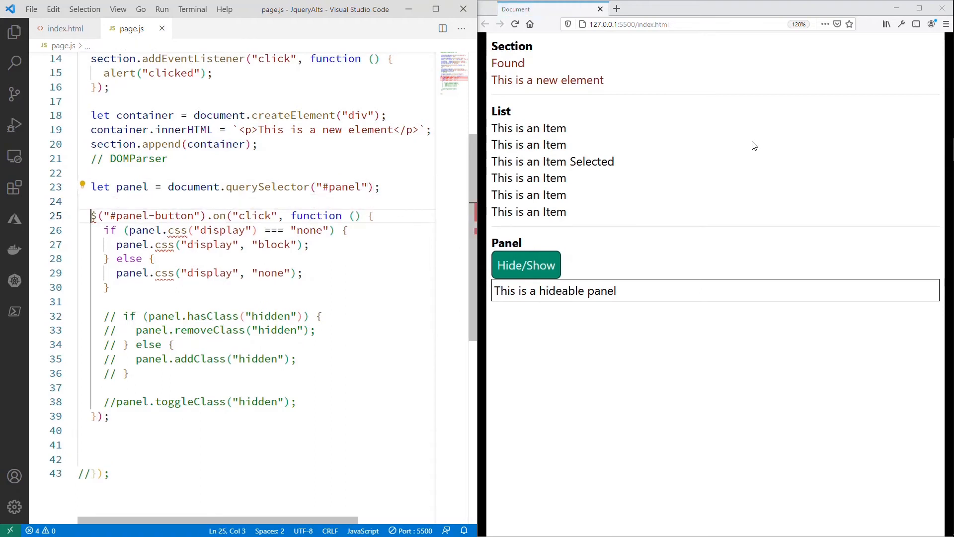
Step: Declare let button = document.querySelector("#panel-button") with .addEventListener("click") chained on its own line
type("let button =")
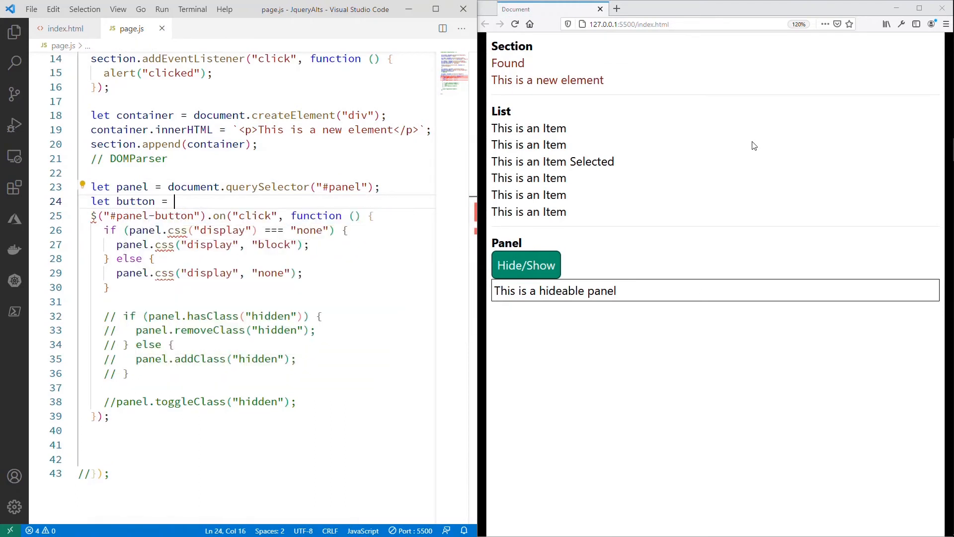
type("docume")
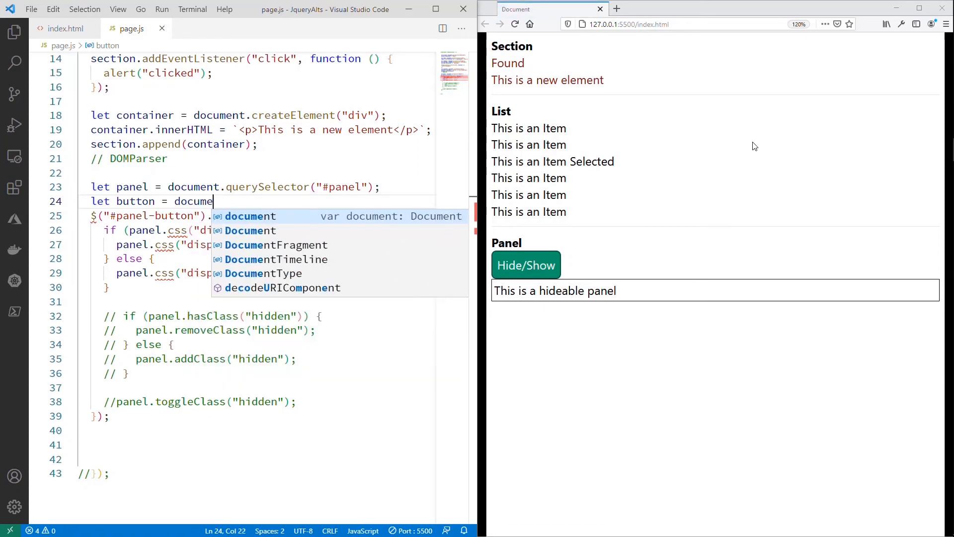
type("document.querySelector(\"#panel-button\");")
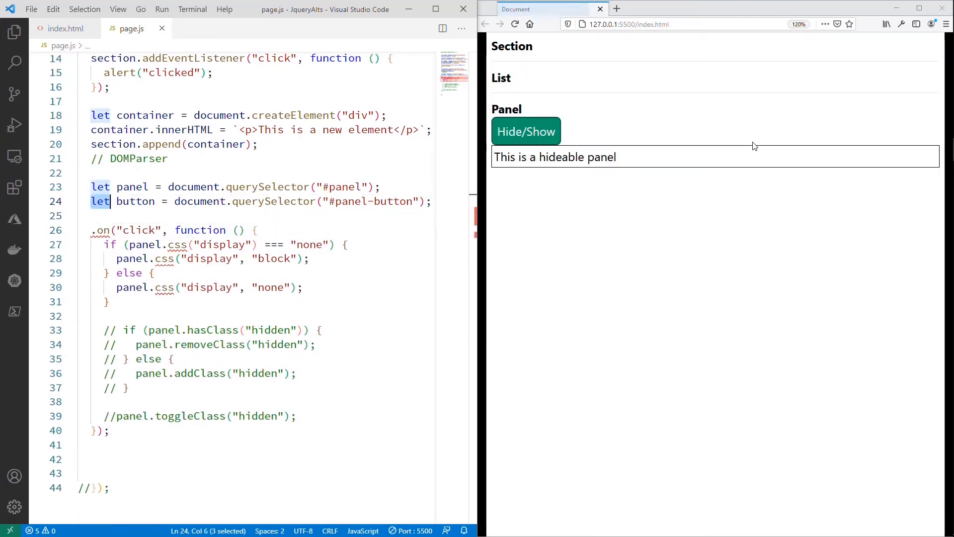
key("Delete")
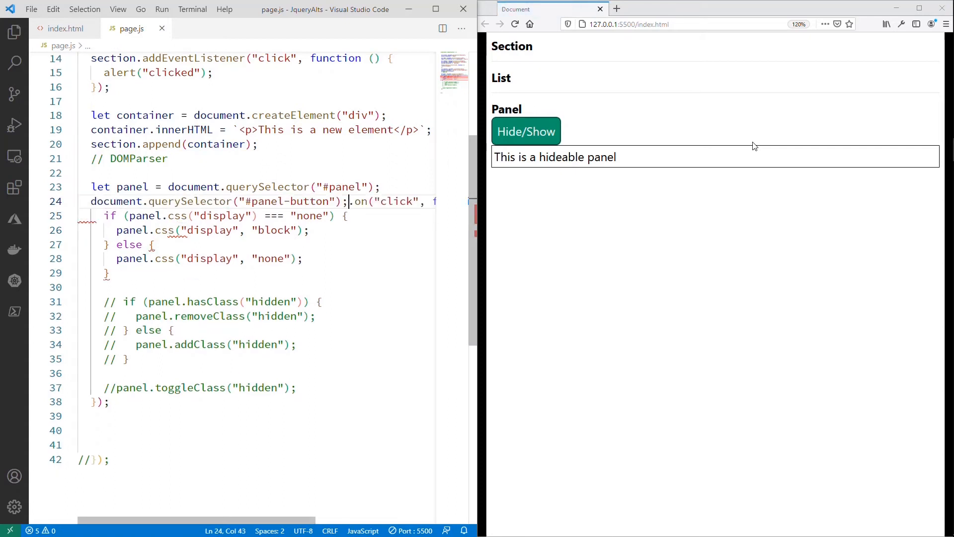
key("Enter")
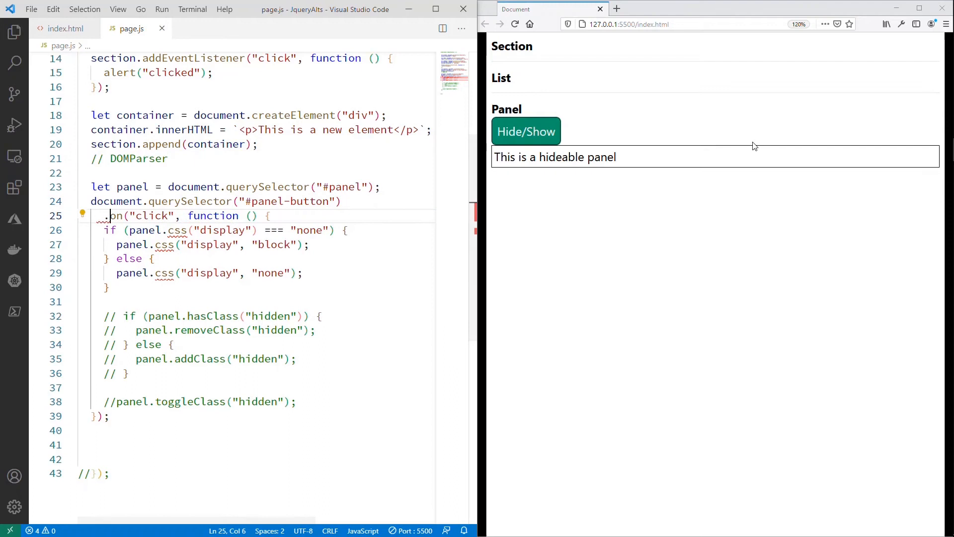
type("addEventListener")
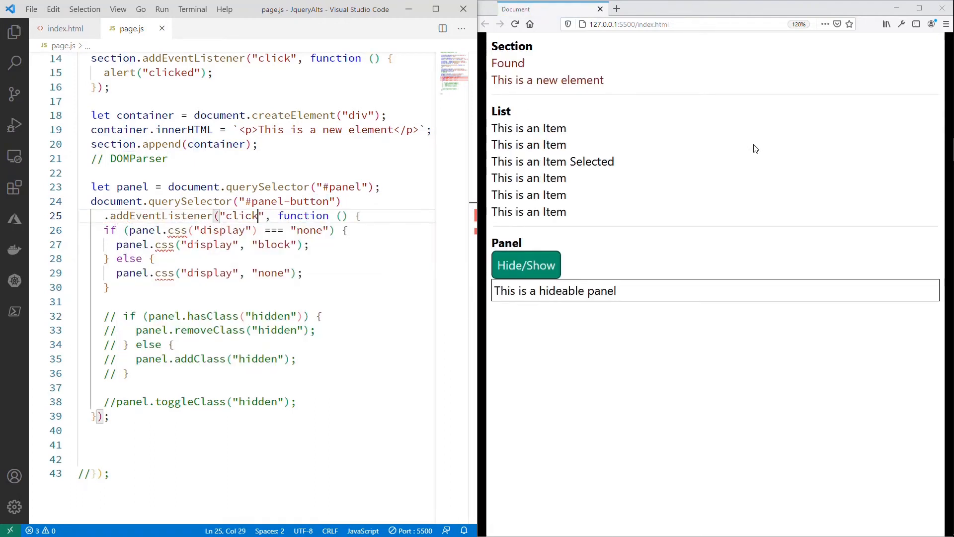
left_click(256, 315)
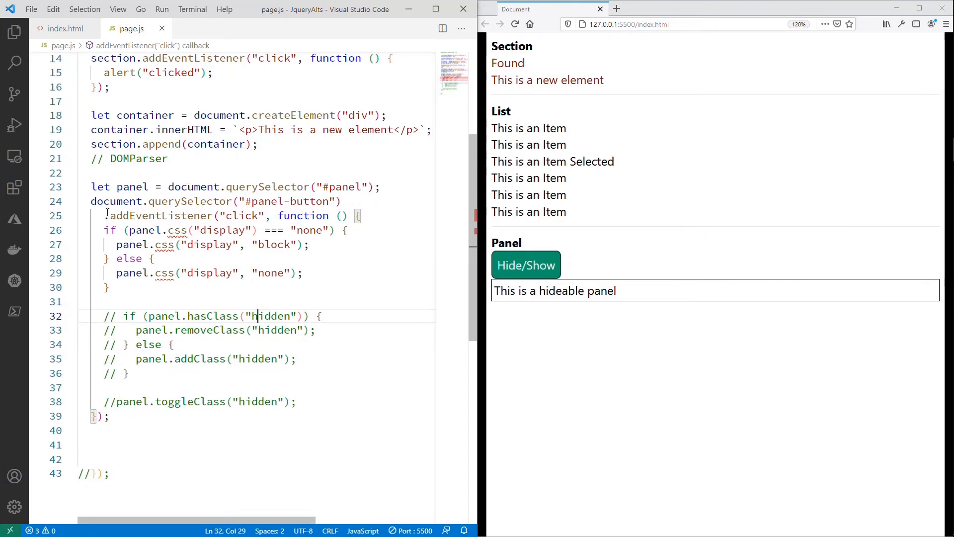
mouse_move(368, 309)
type("style")
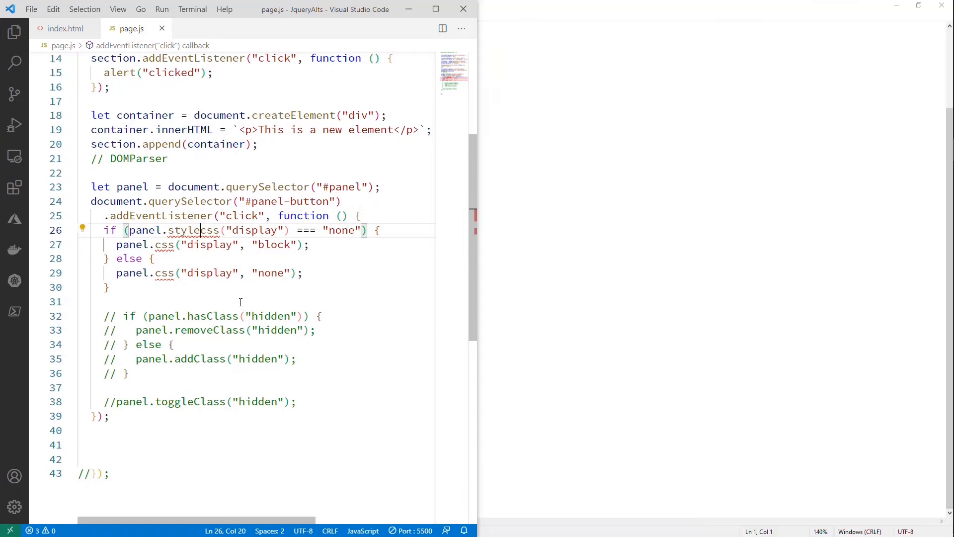
Step: Hide the panel with panel.style.display = "none"; in place of the jQuery css call
type(".")
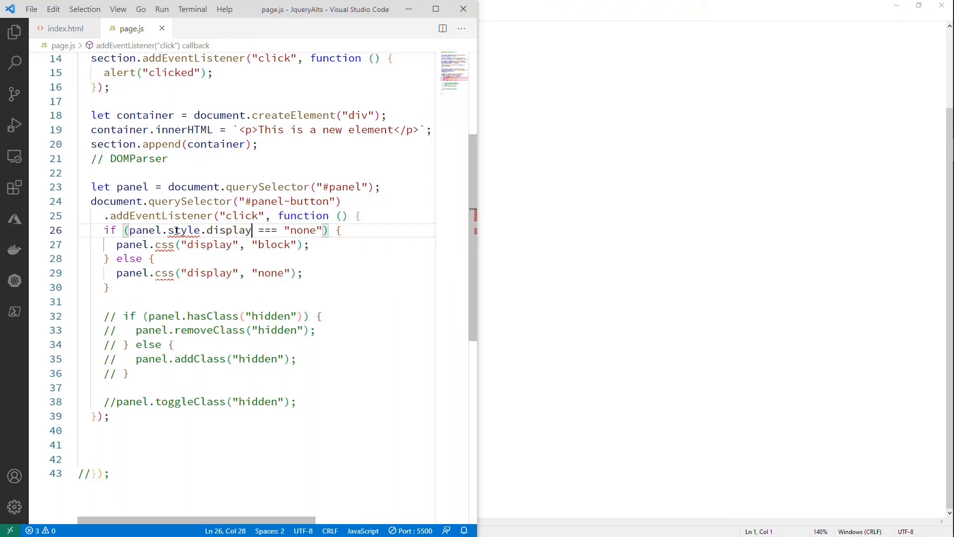
mouse_move(386, 299)
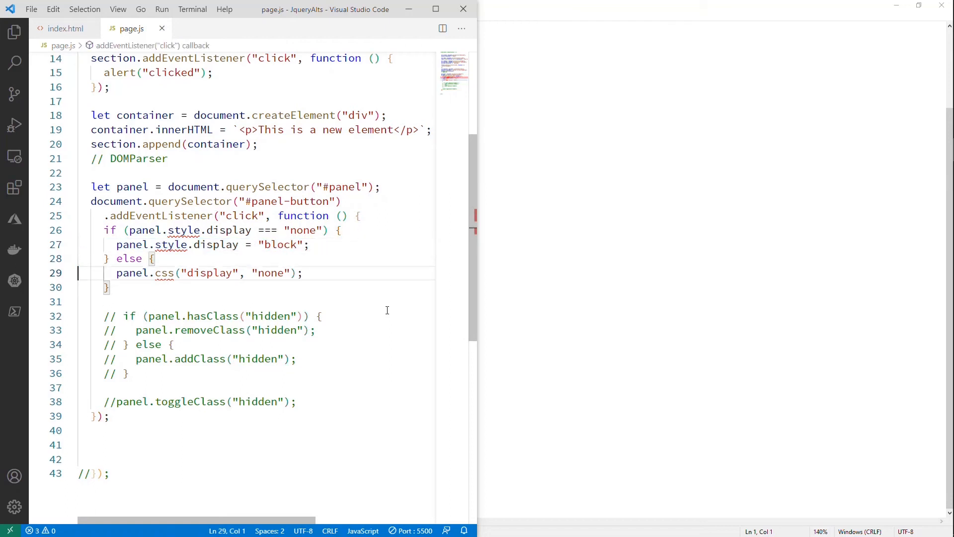
type("panel.style.display = \"none\";")
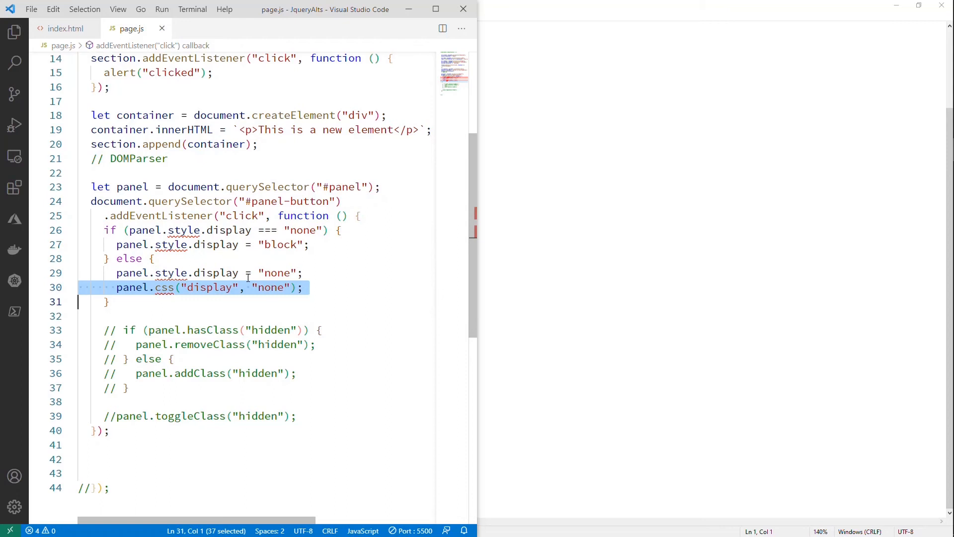
key("Delete")
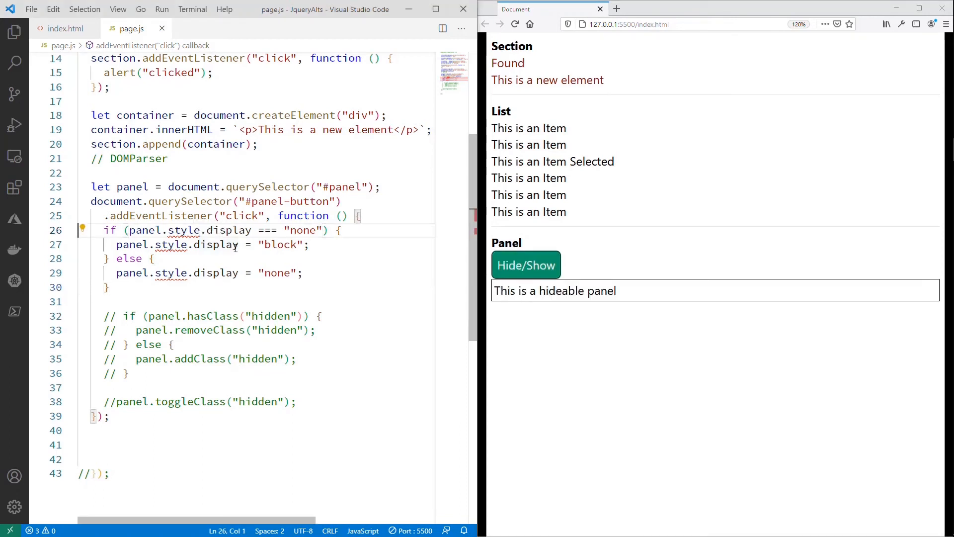
left_click(104, 258)
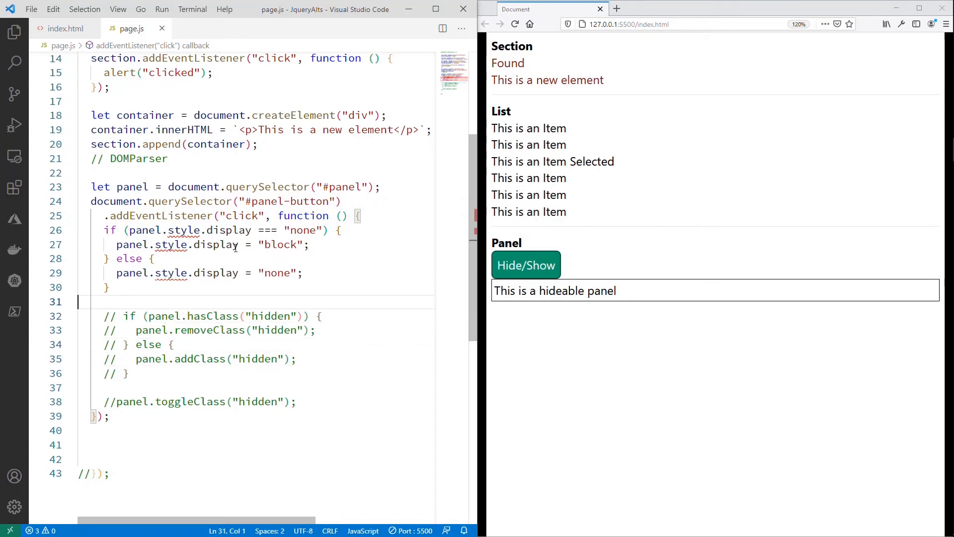
Step: Rewrite the if/else to check panel.classList.contains("hidden") and remove or add the hidden class
type("//")
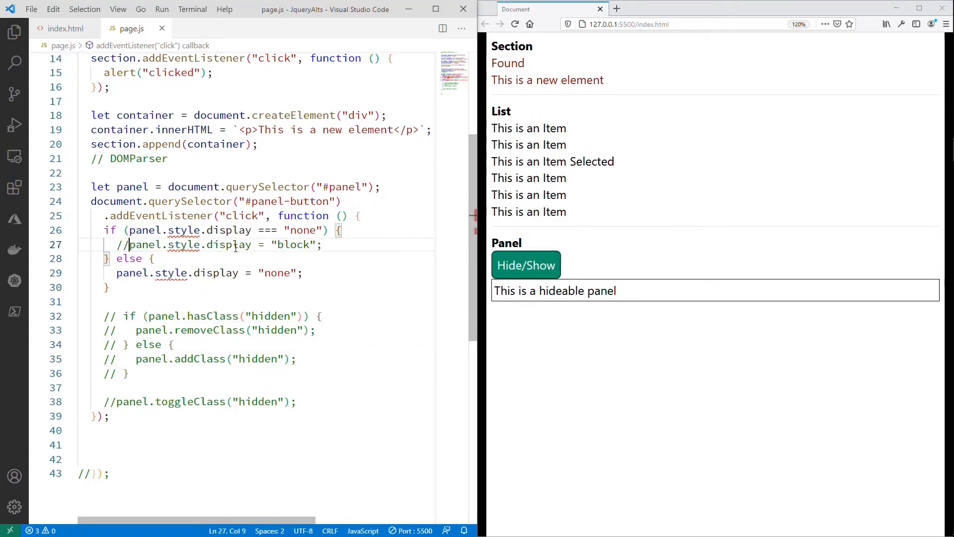
key("Enter")
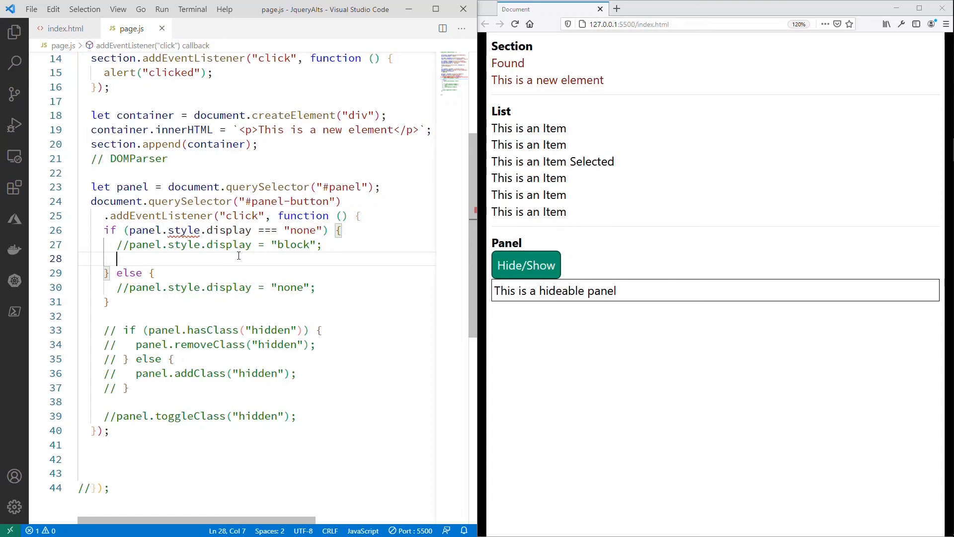
type("pane")
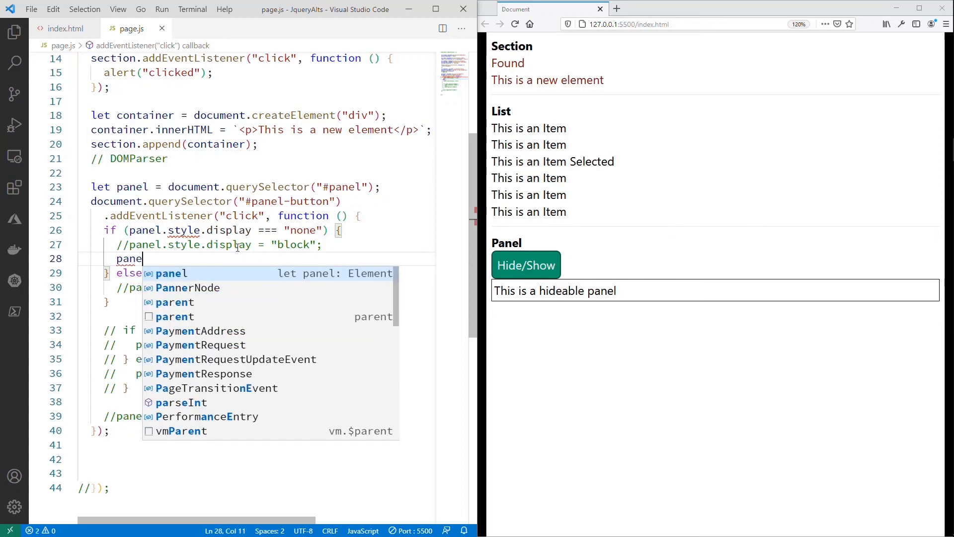
type(".")
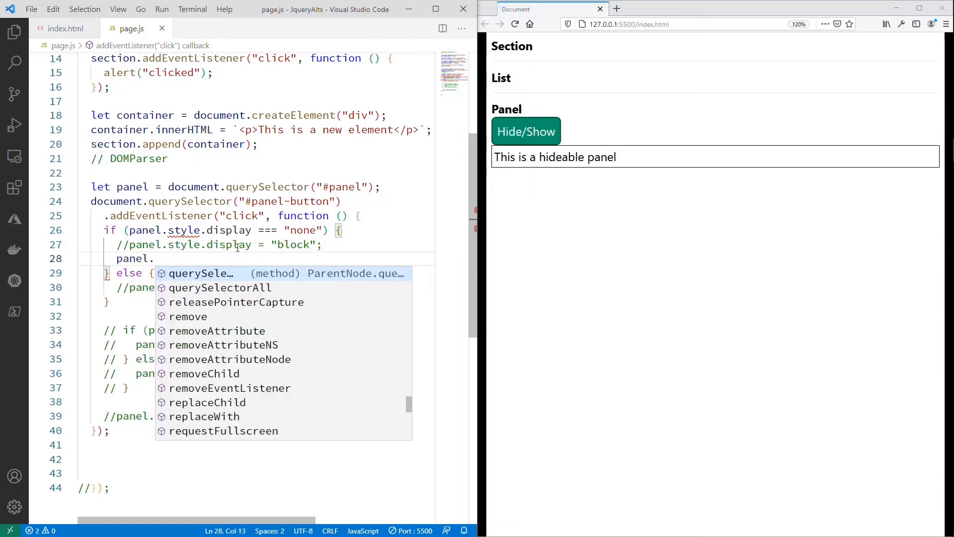
type("classList.remove(\"hidden\");")
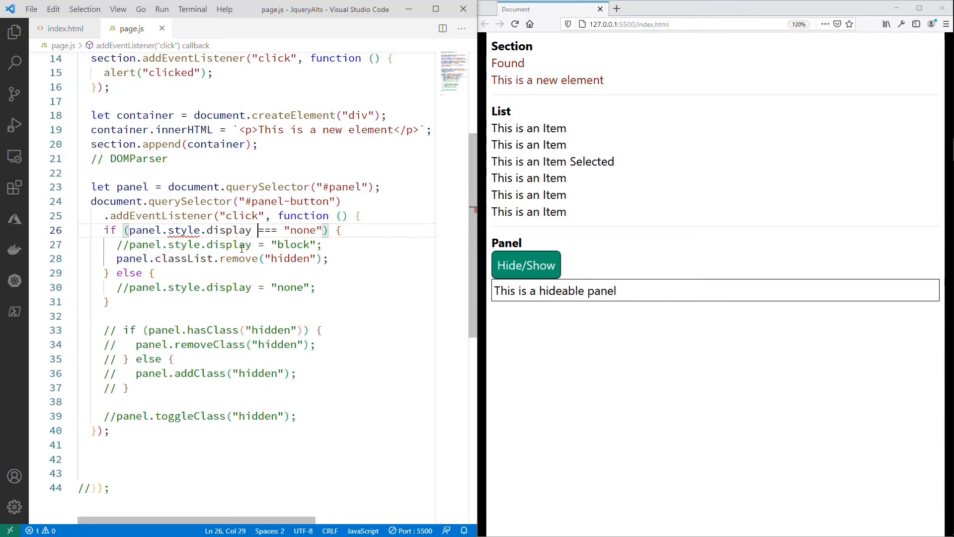
type("classLi")
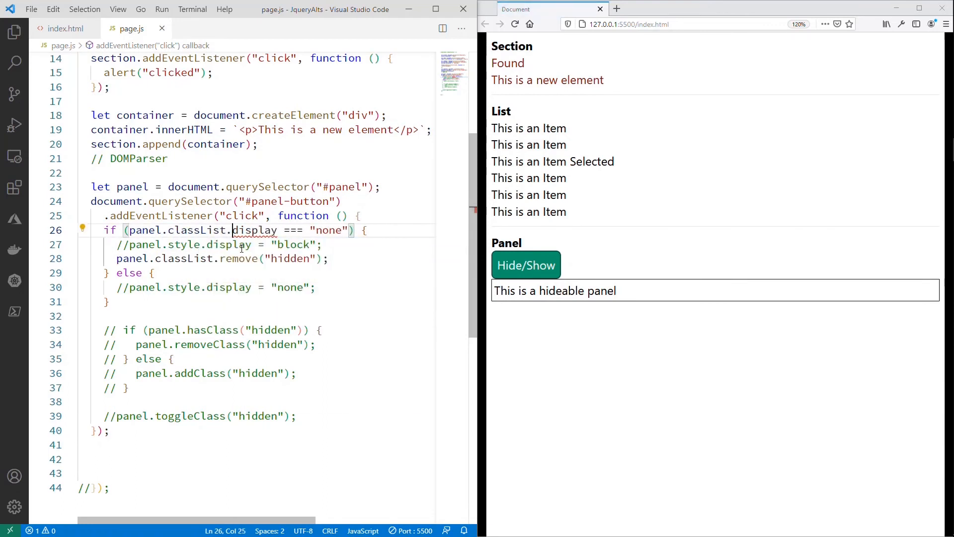
double_click(254, 230)
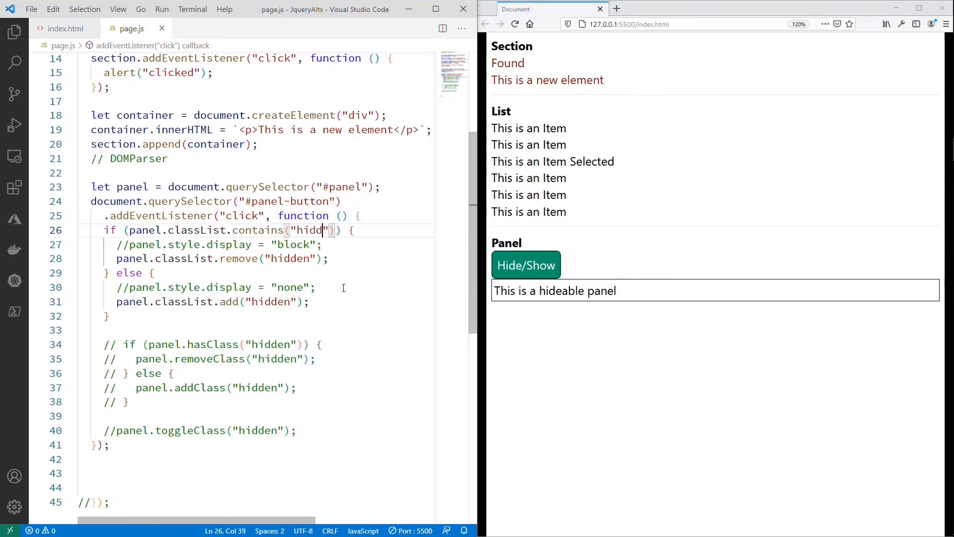
type("en")
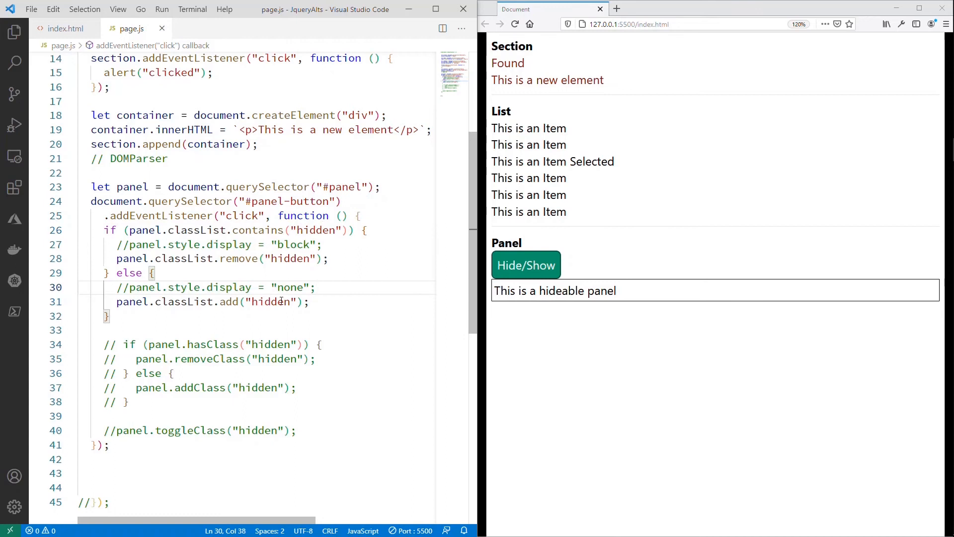
Step: Verify in the browser that Hide/Show still hides and shows the panel
left_click(525, 265)
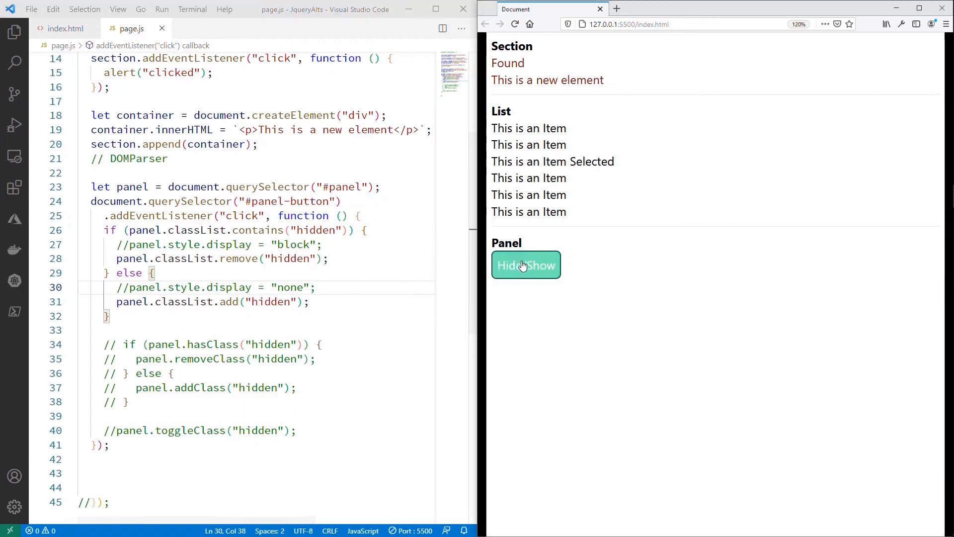
left_click(526, 265)
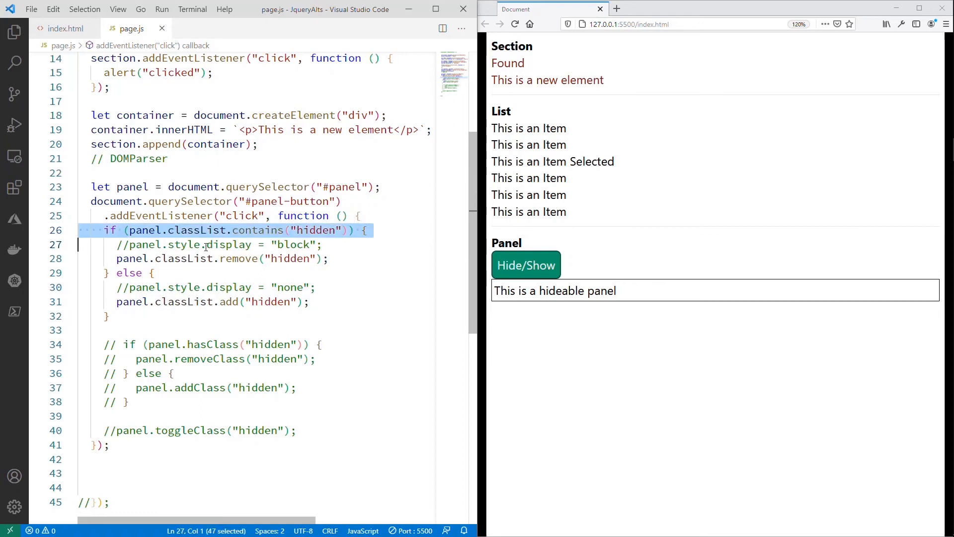
Step: Comment out the if/else and use panel.classList.toggle("hidden"), confirming Hide/Show still works
key("ctrl+/")
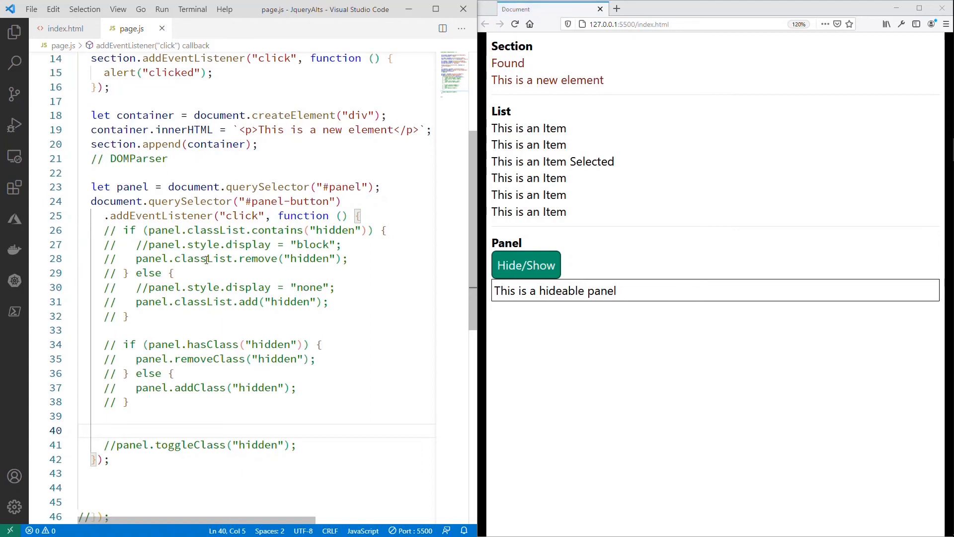
type("panel.c")
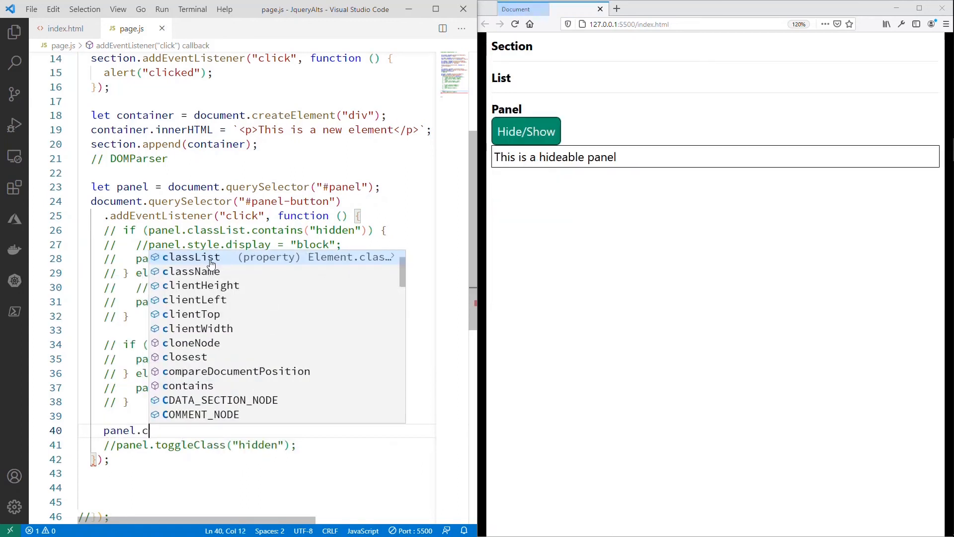
type("lassList.toggle(\"hidden\");")
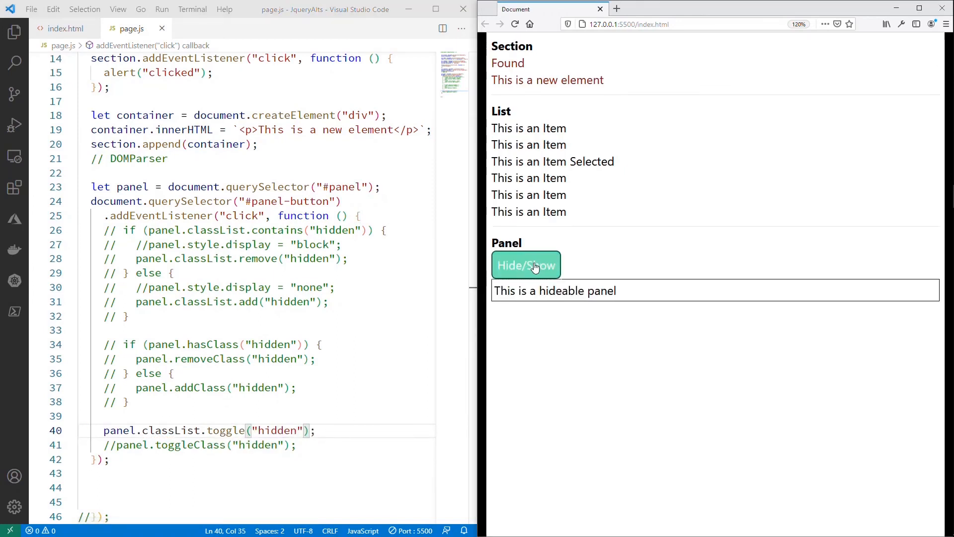
left_click(525, 264)
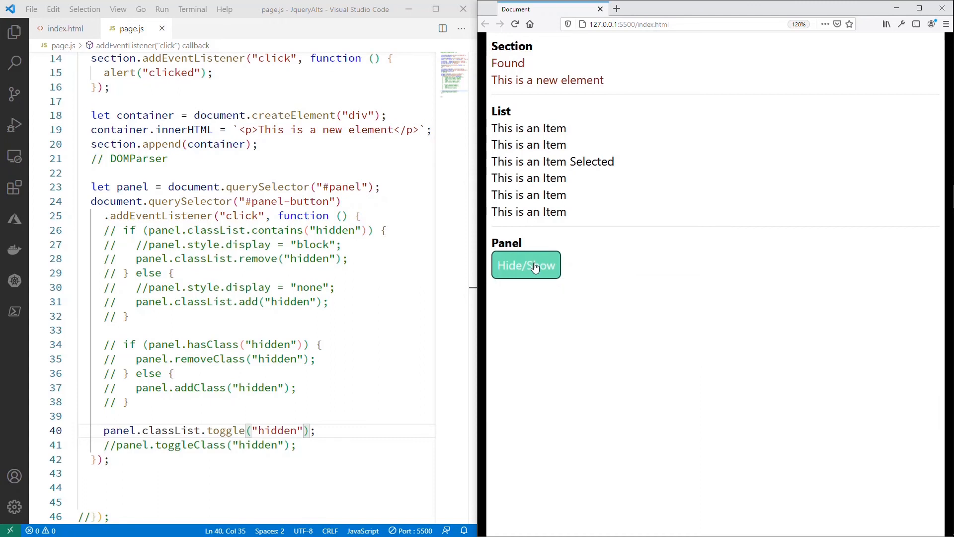
left_click(524, 264)
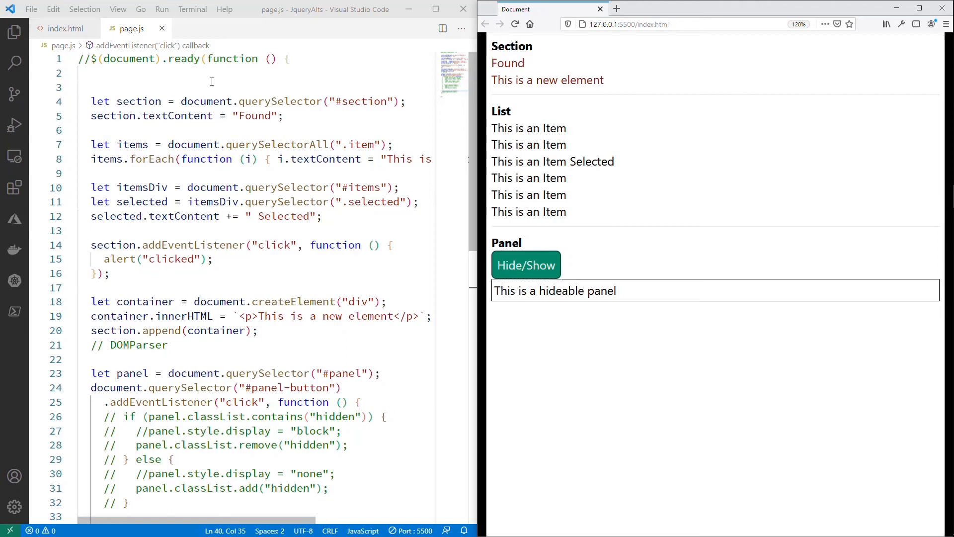
mouse_move(562, 101)
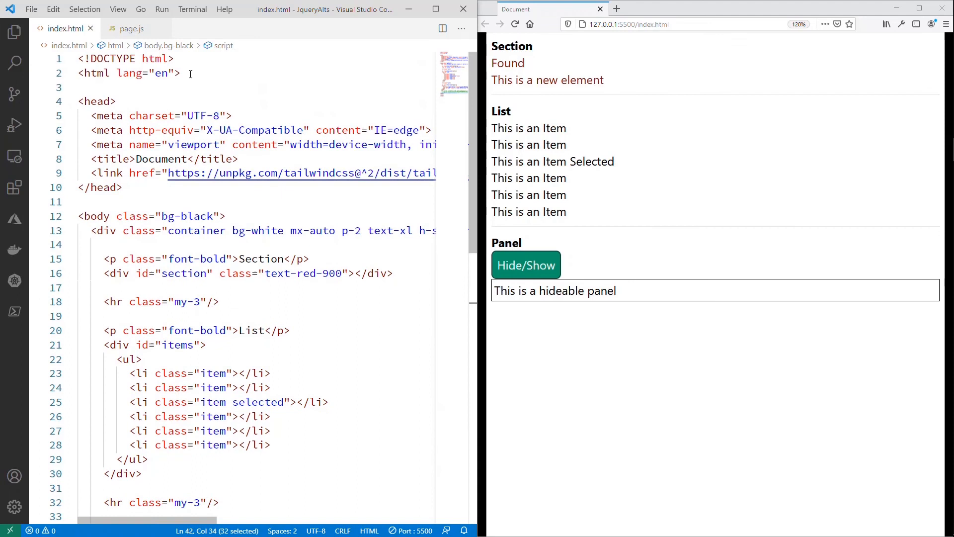
Step: Start page.js with a new line document.addEventListener("DOMContentLoaded", function () {
left_click(131, 28)
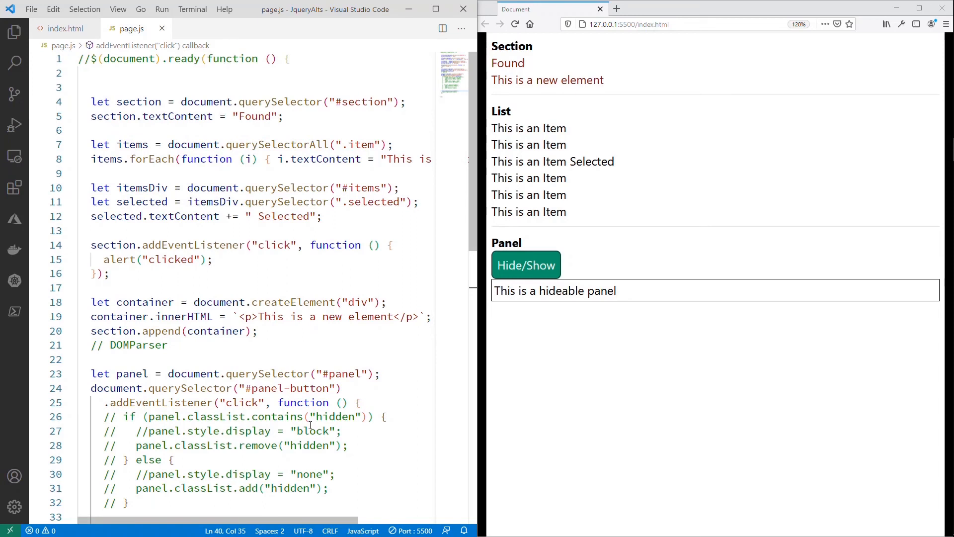
left_click(90, 58)
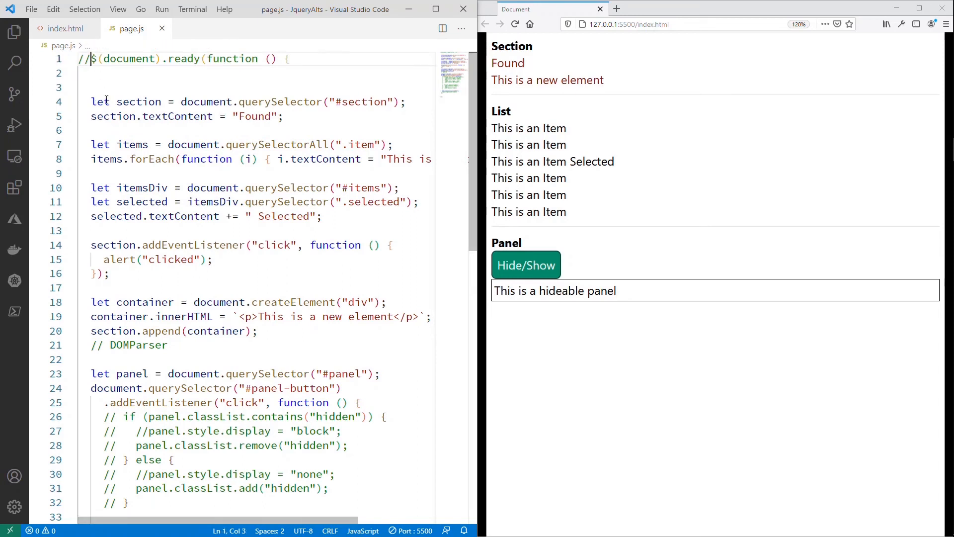
key("Enter")
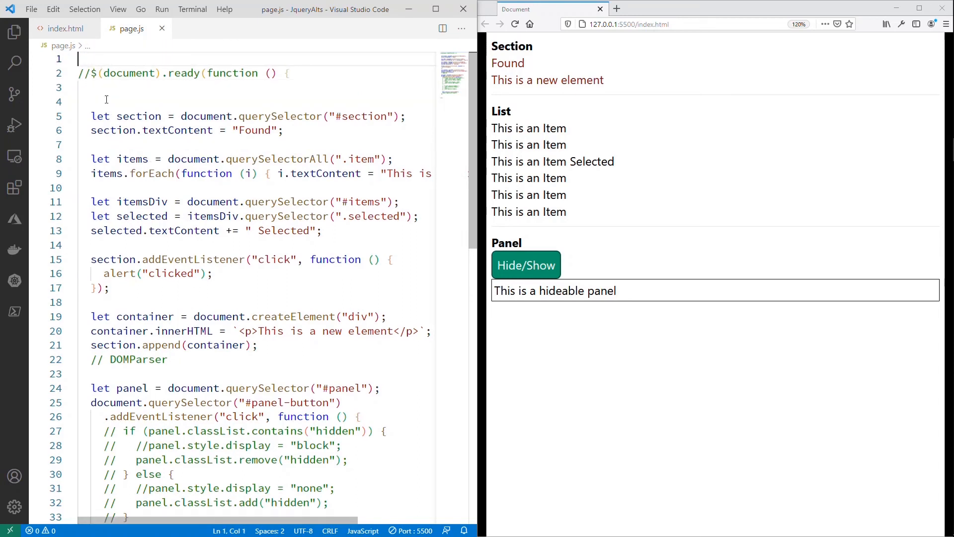
type("doc")
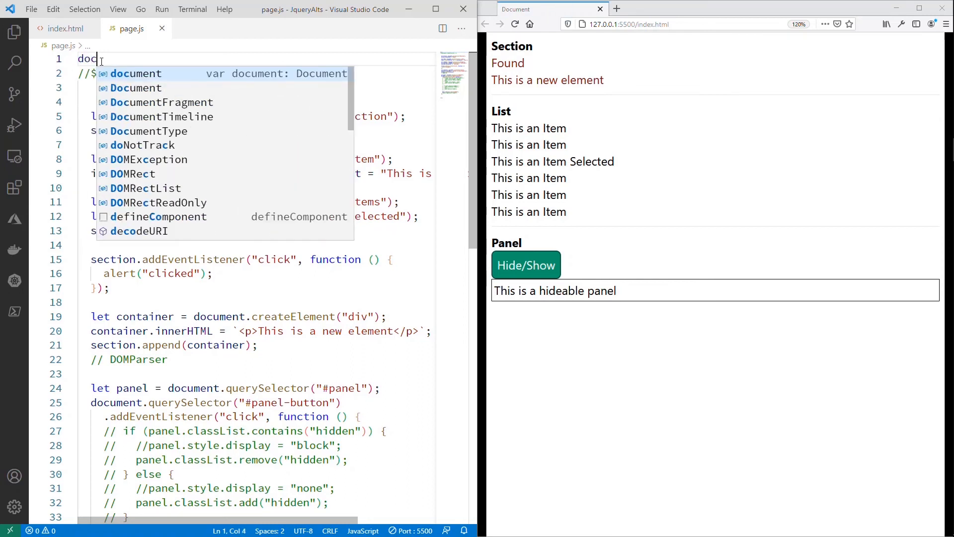
type("ument.adde")
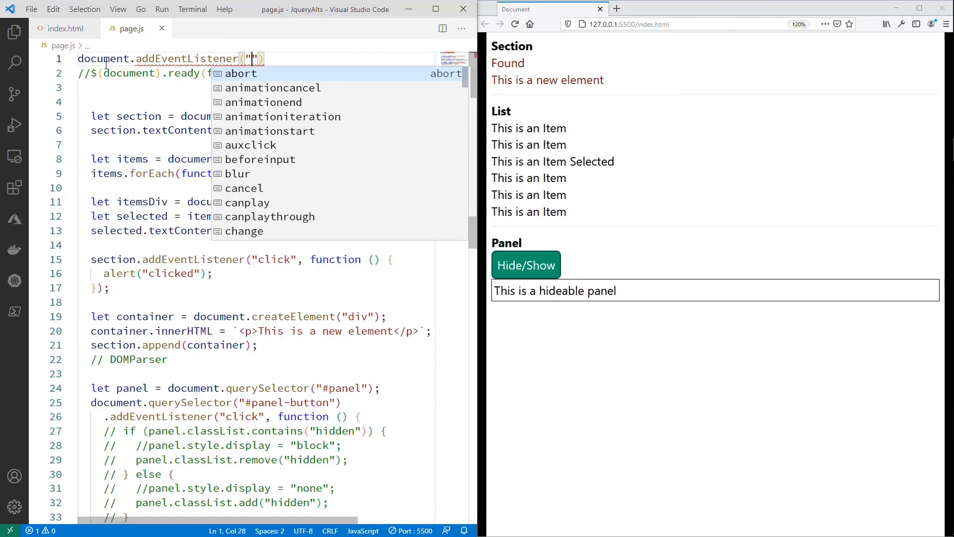
type("DOMContentLoaded")
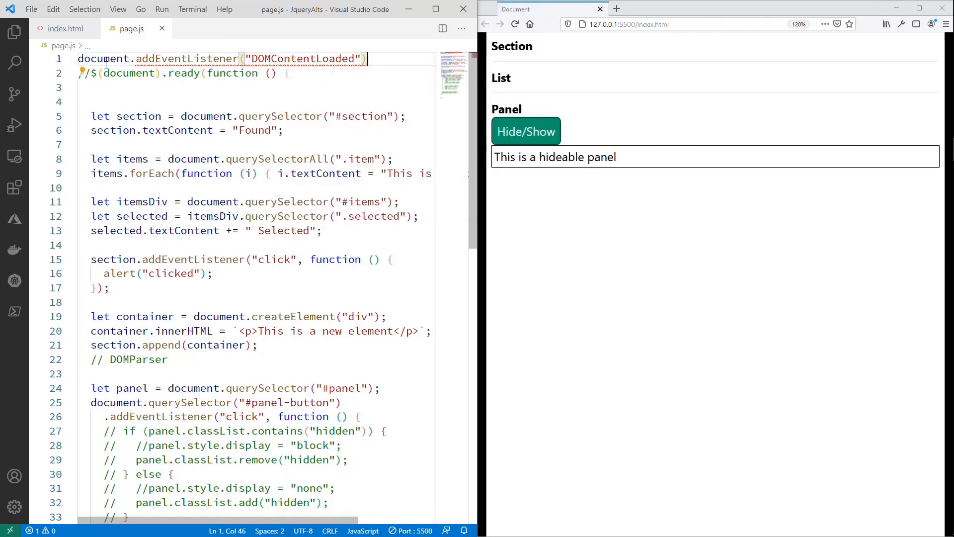
type(", function (")
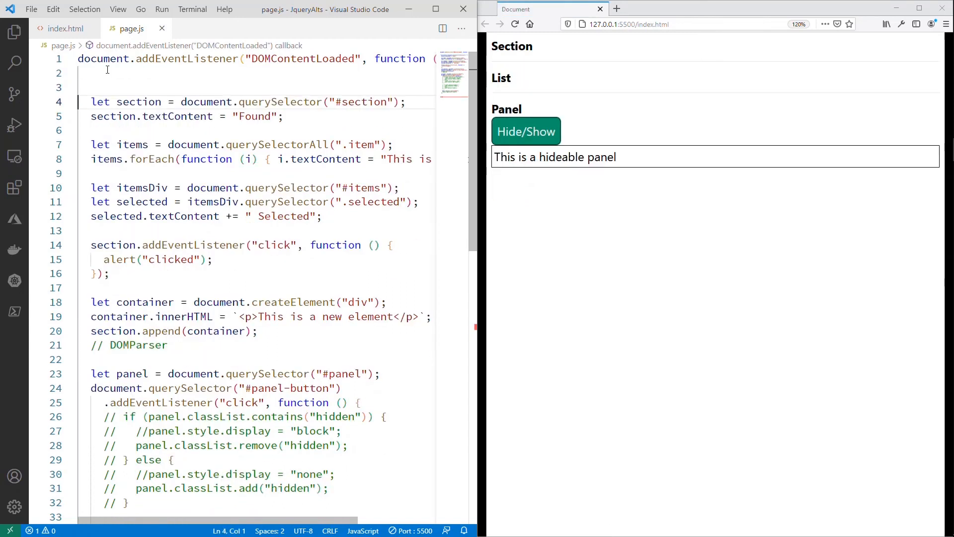
Step: Review the file end and return the insertion point to the first line
scroll("down", 3)
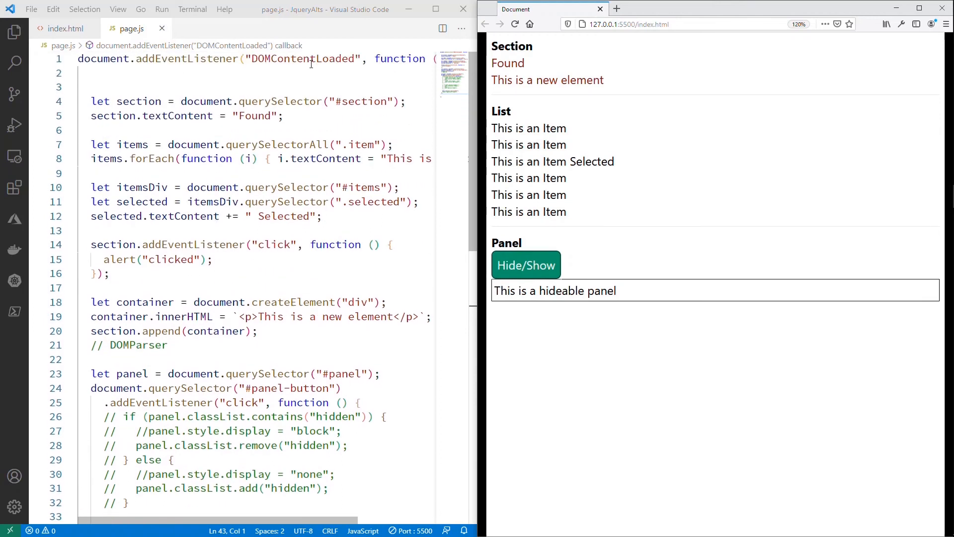
left_click(329, 59)
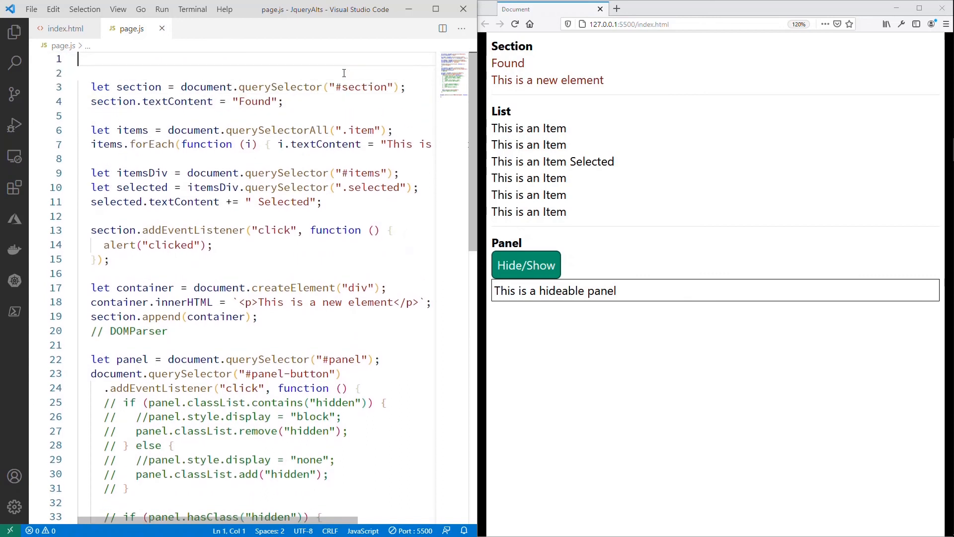
Step: Wrap the code in function setup() { ... } and call setup() from the DOMContentLoaded listener below
type("function setup() {")
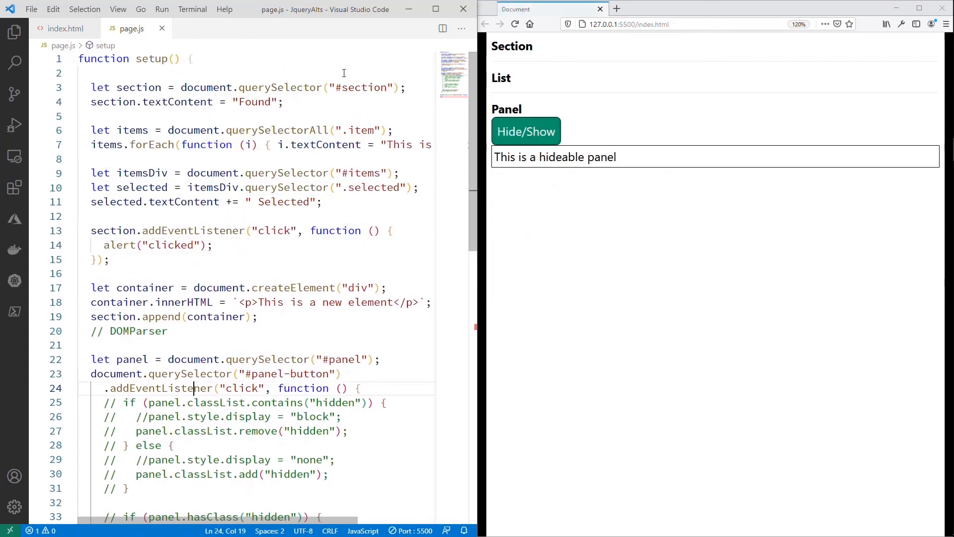
scroll("down", 3)
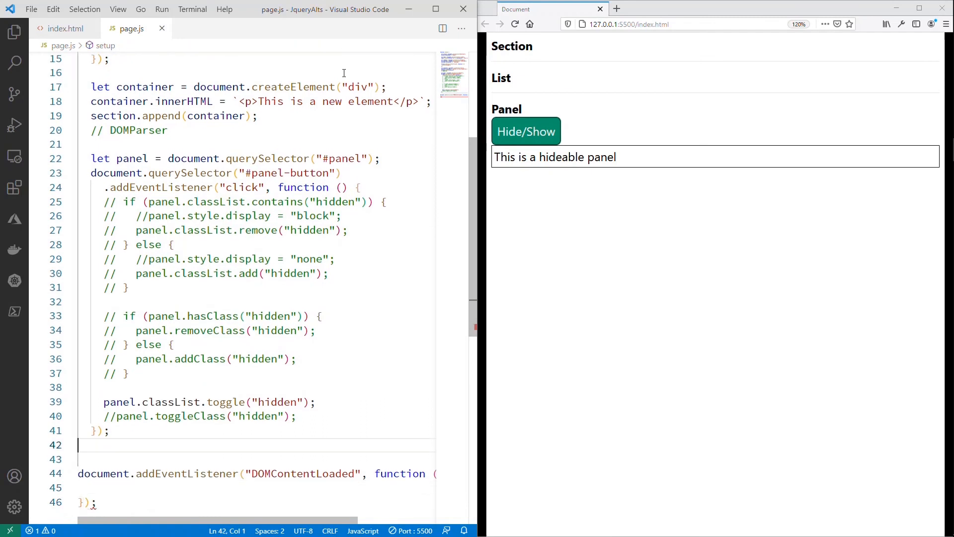
type("}")
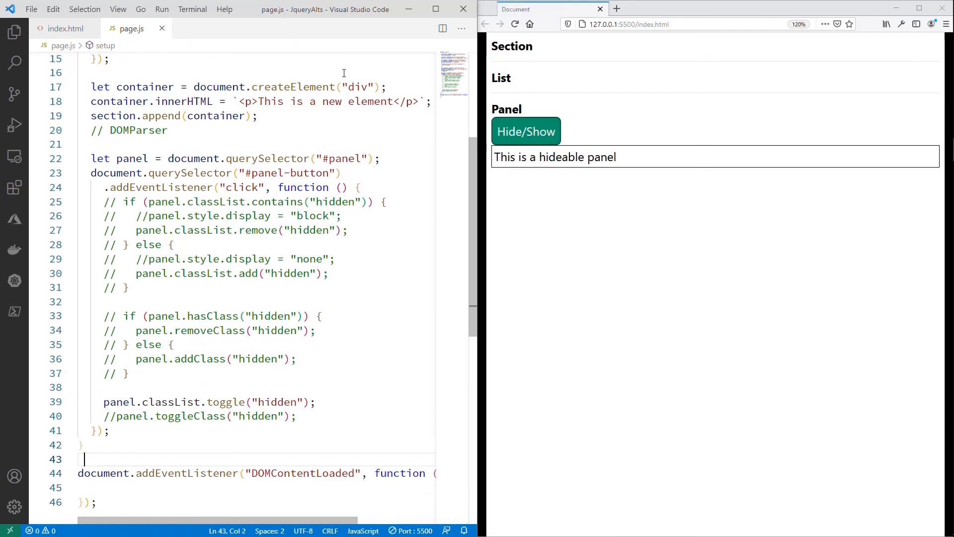
type("setup();")
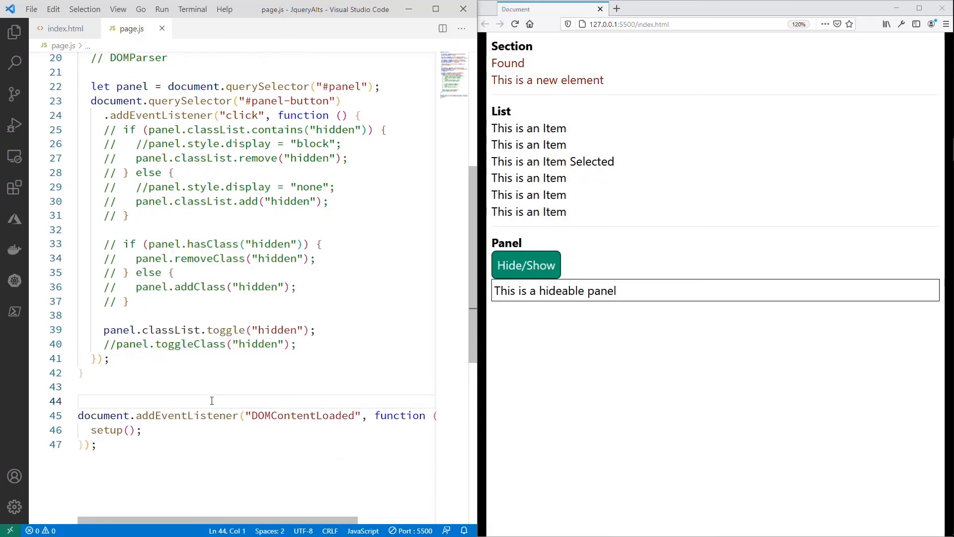
Step: Guard the listener with if (document.readyState === "loading") and call setup() directly in the else branch
type("if (document")
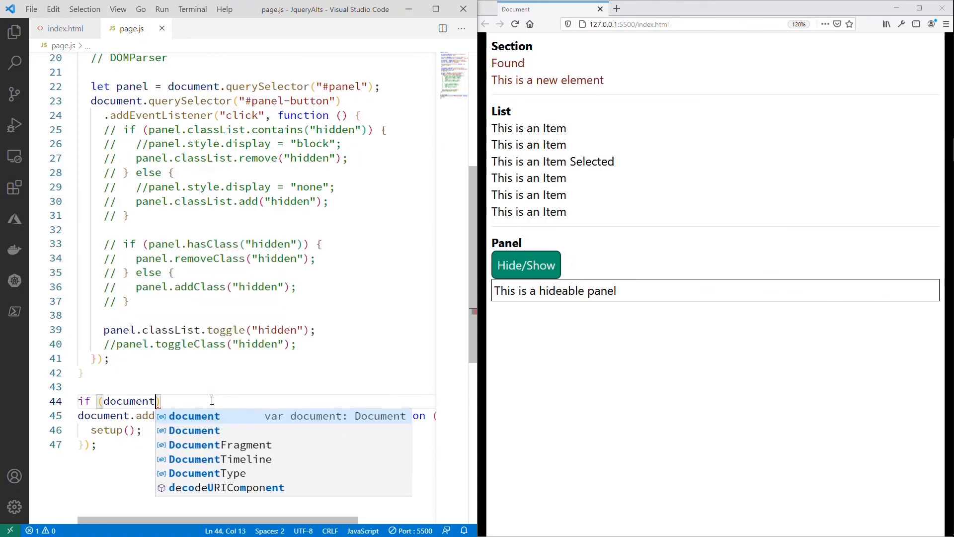
type(".readyState === \"loading")
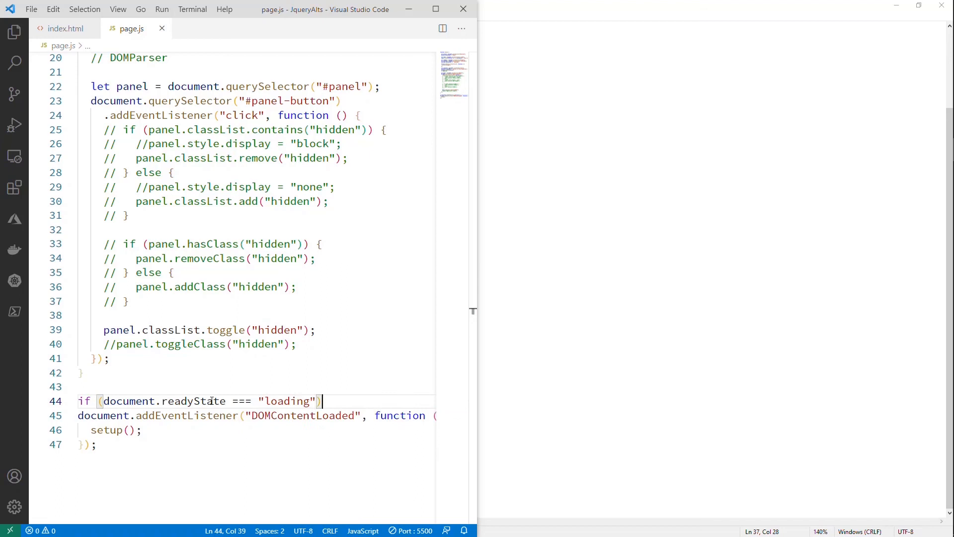
type("{")
type("} else {")
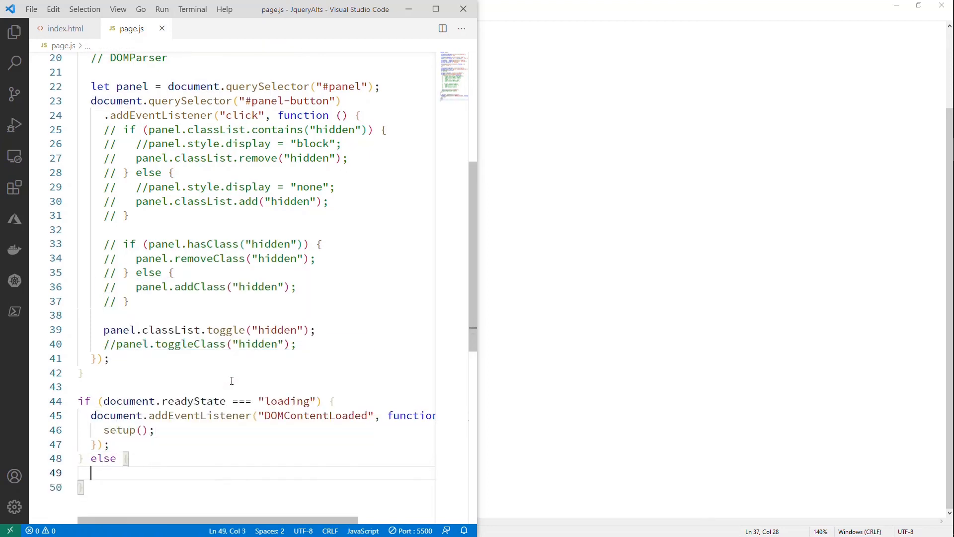
type("setup();")
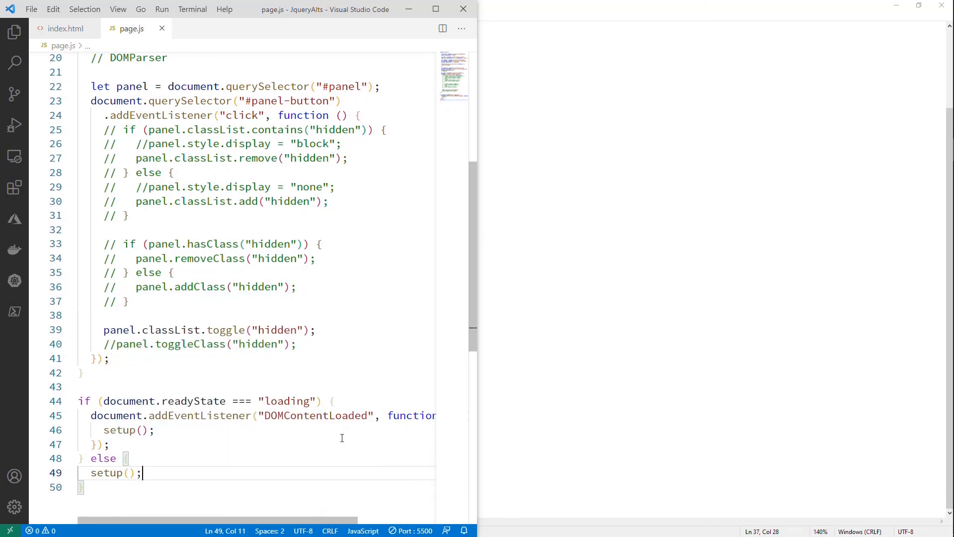
mouse_move(307, 430)
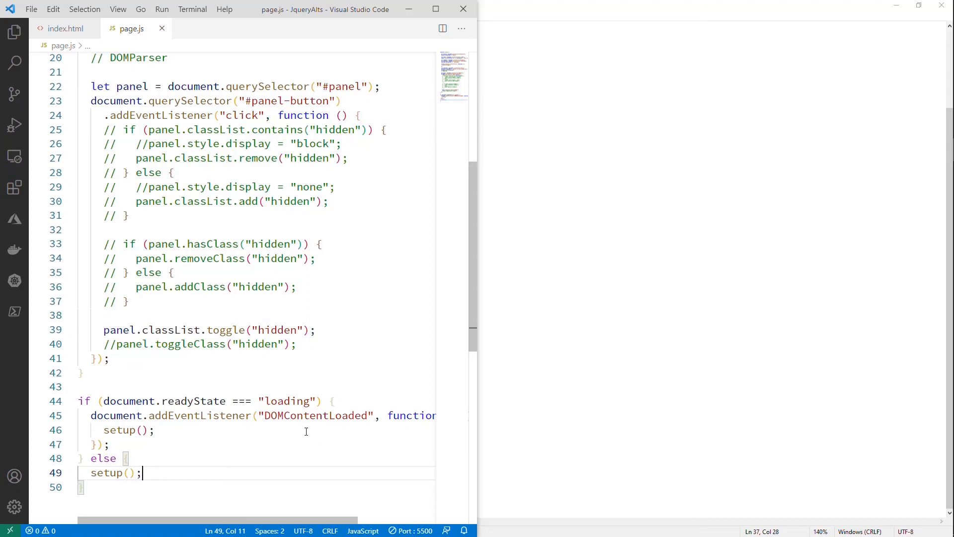